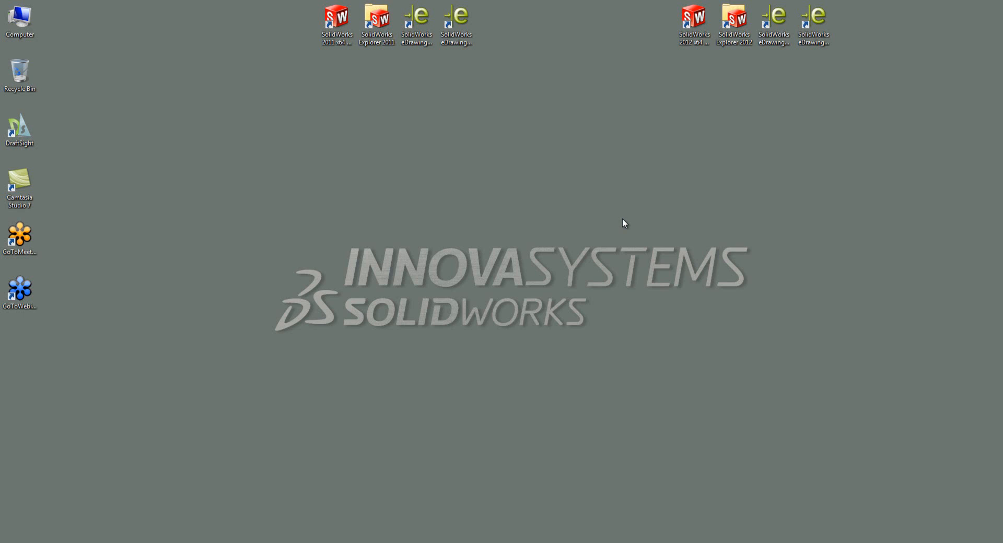
{"action": "mouse_move", "coordinate": [420, 5]}
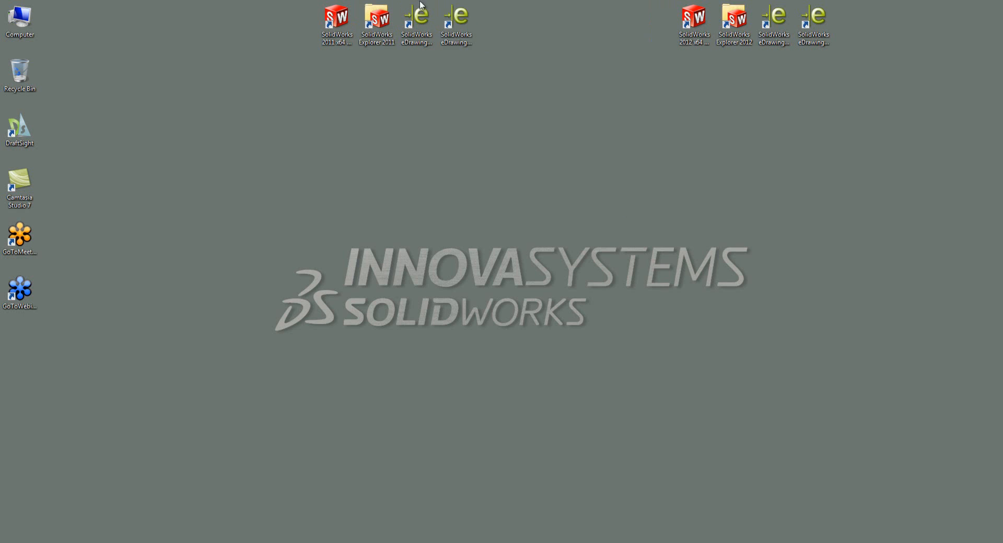
{"action": "mouse_move", "coordinate": [675, 11]}
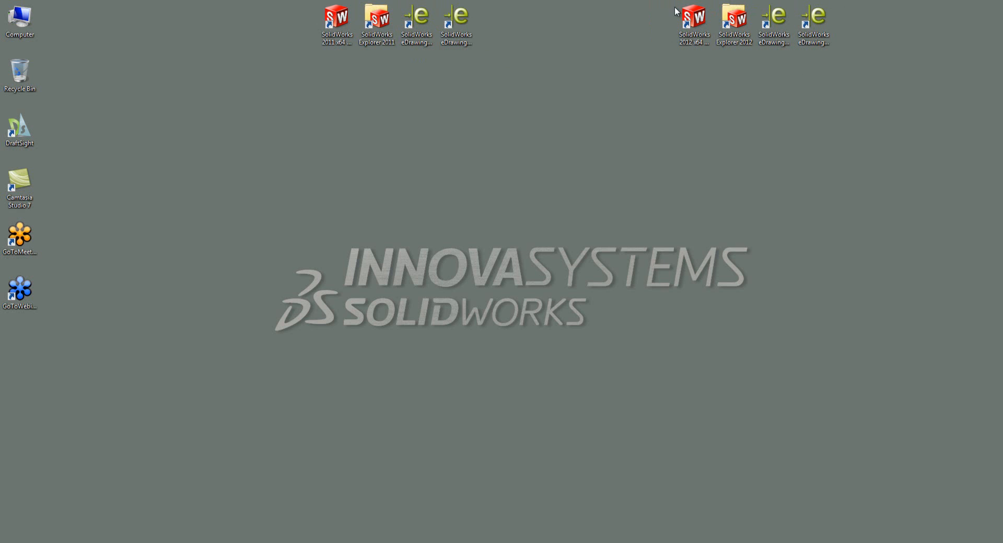
{"action": "mouse_move", "coordinate": [528, 157]}
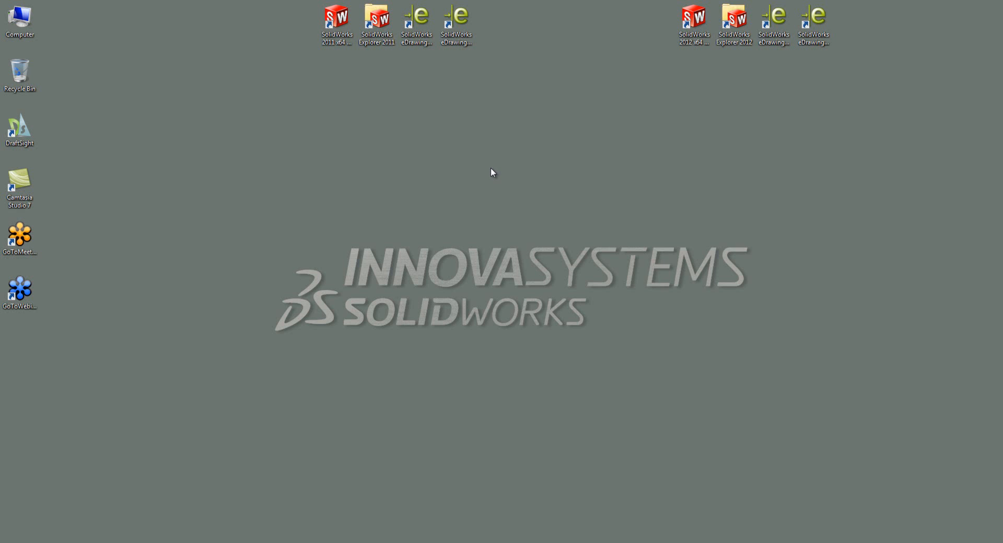
{"action": "mouse_move", "coordinate": [257, 396]}
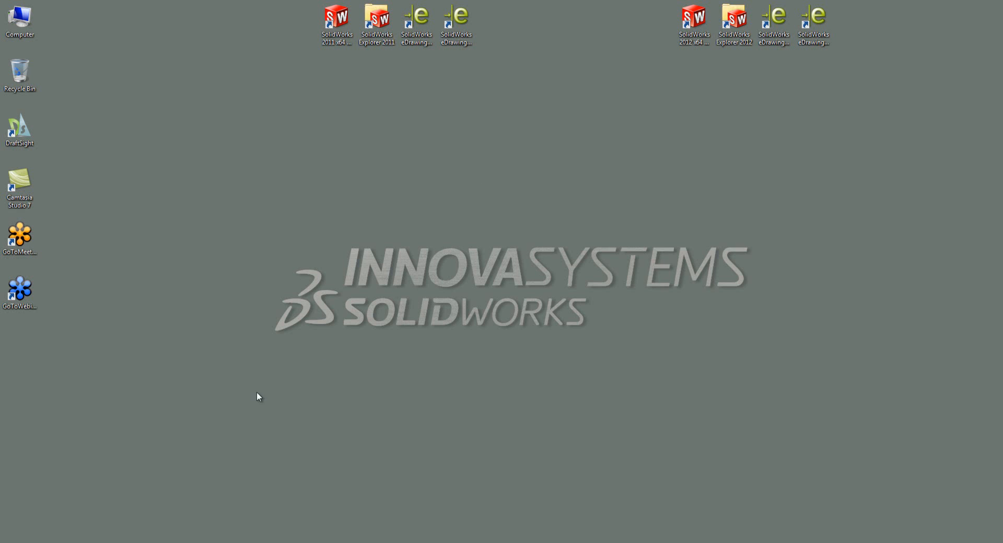
Step: Open Control Panel from Start, briefly show Large icons, then return to Category view
{"action": "left_click", "coordinate": [8, 540]}
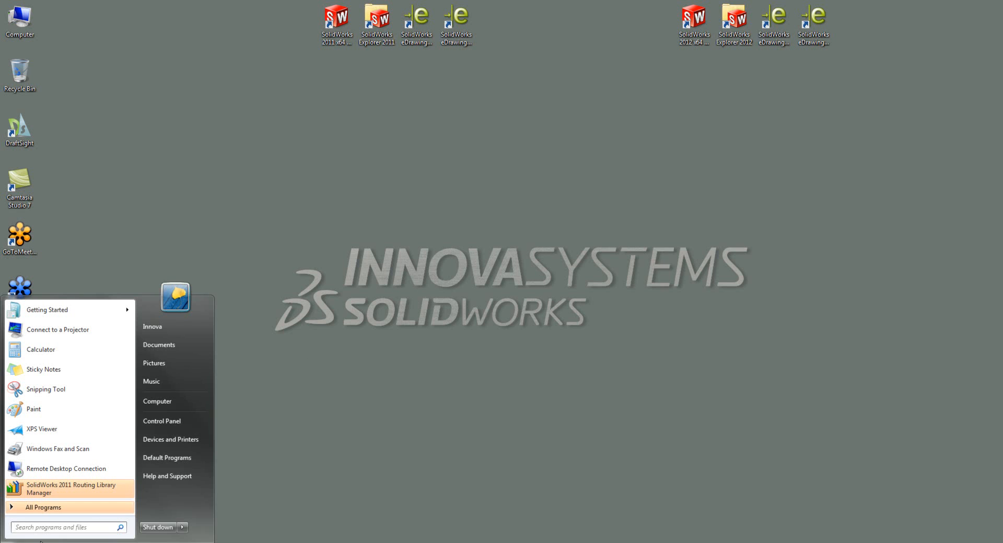
{"action": "left_click", "coordinate": [161, 421]}
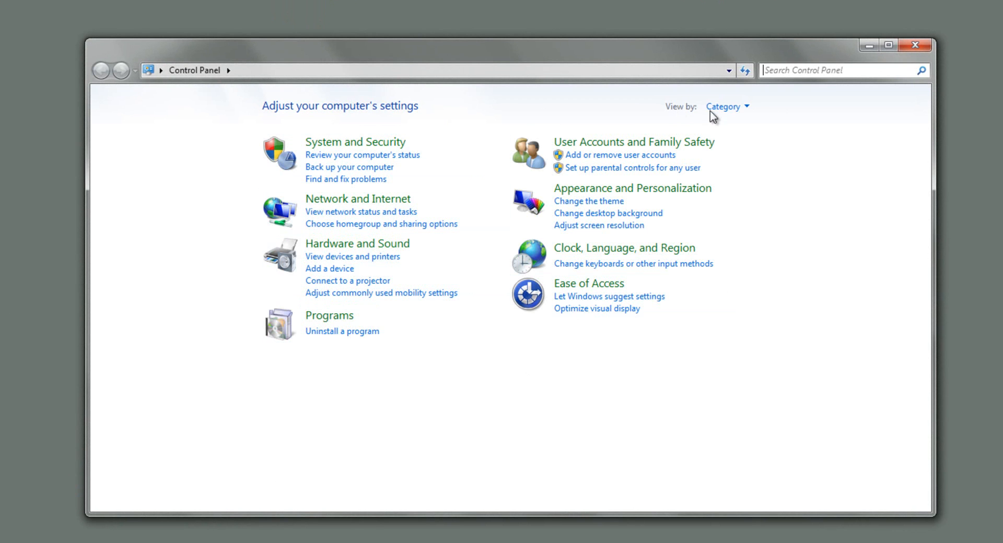
{"action": "left_click", "coordinate": [726, 106]}
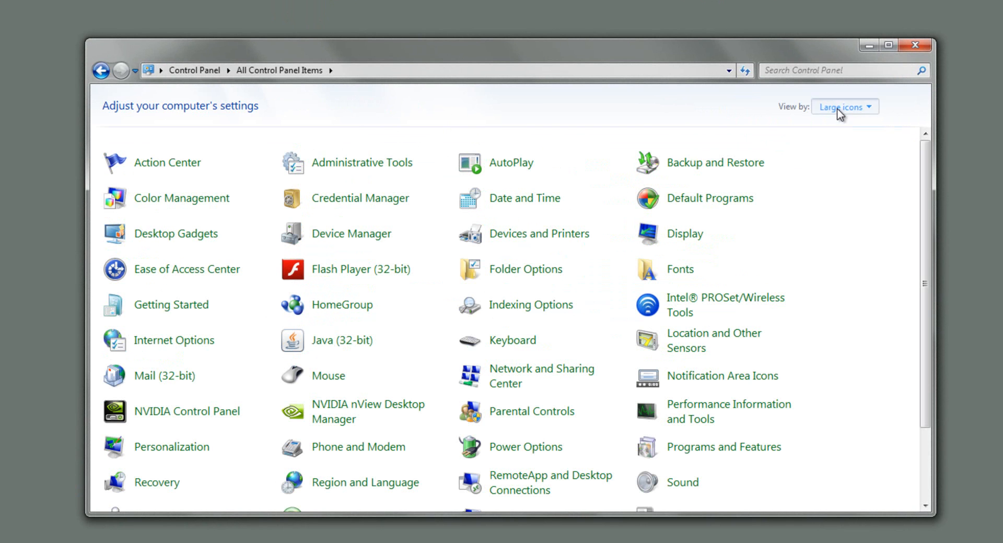
{"action": "left_click", "coordinate": [843, 106]}
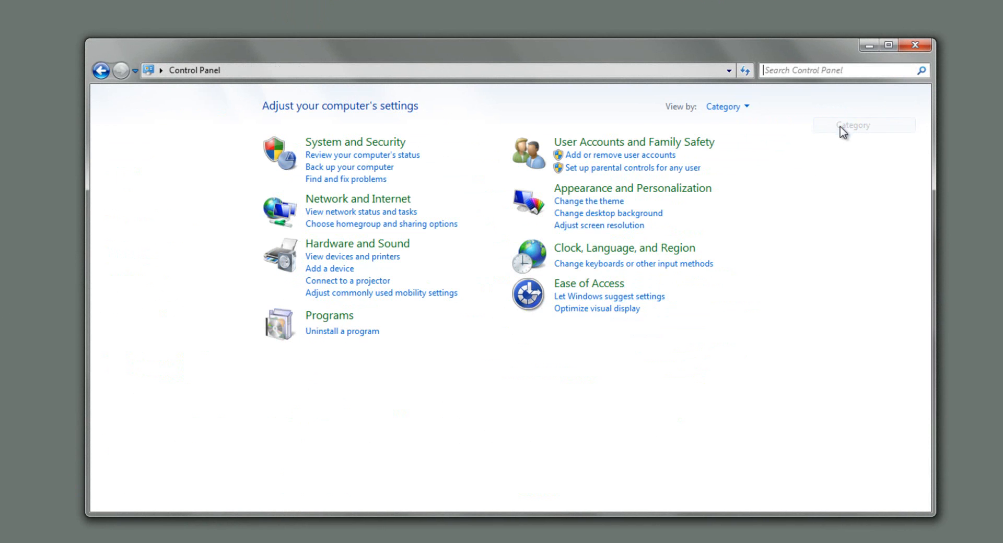
{"action": "mouse_move", "coordinate": [342, 330]}
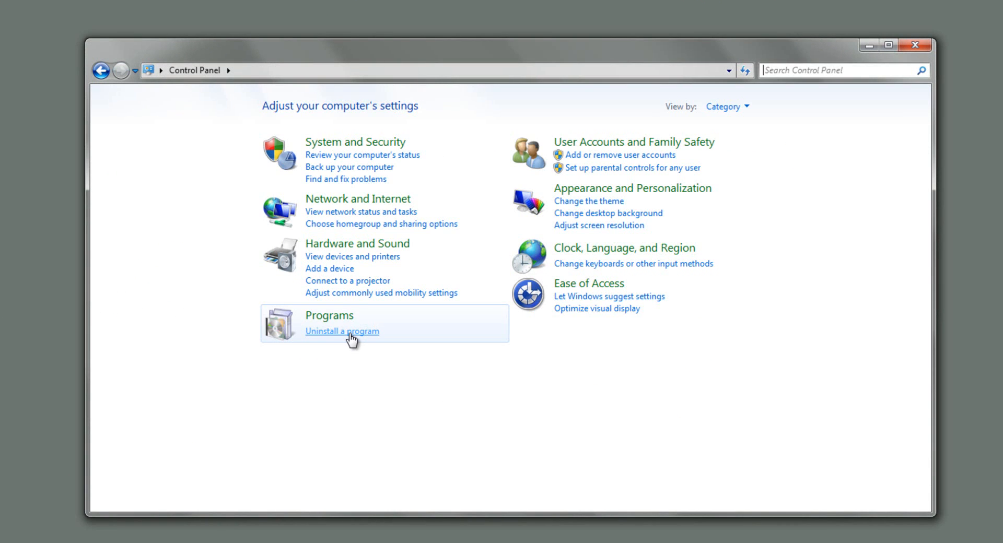
Step: Open Uninstall a program and select SolidWorks 2011 x64 Edition SP05 in the list
{"action": "left_click", "coordinate": [342, 331]}
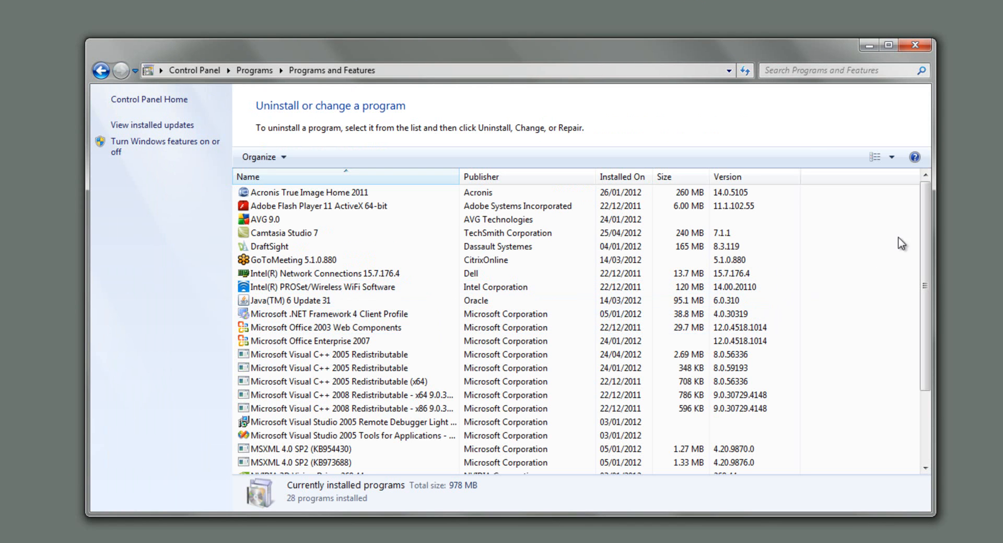
{"action": "scroll", "scroll_direction": "down", "scroll_amount": 3}
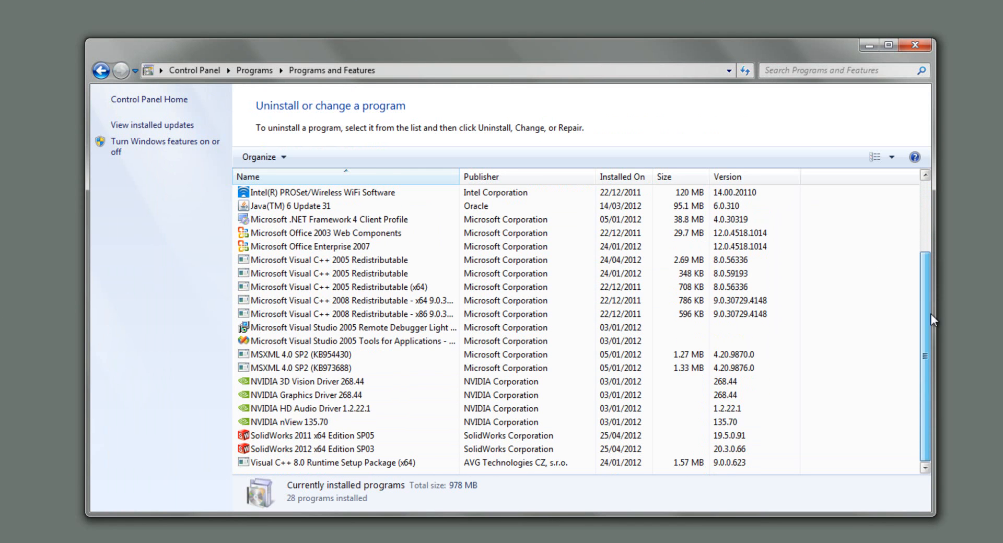
{"action": "left_click", "coordinate": [326, 435]}
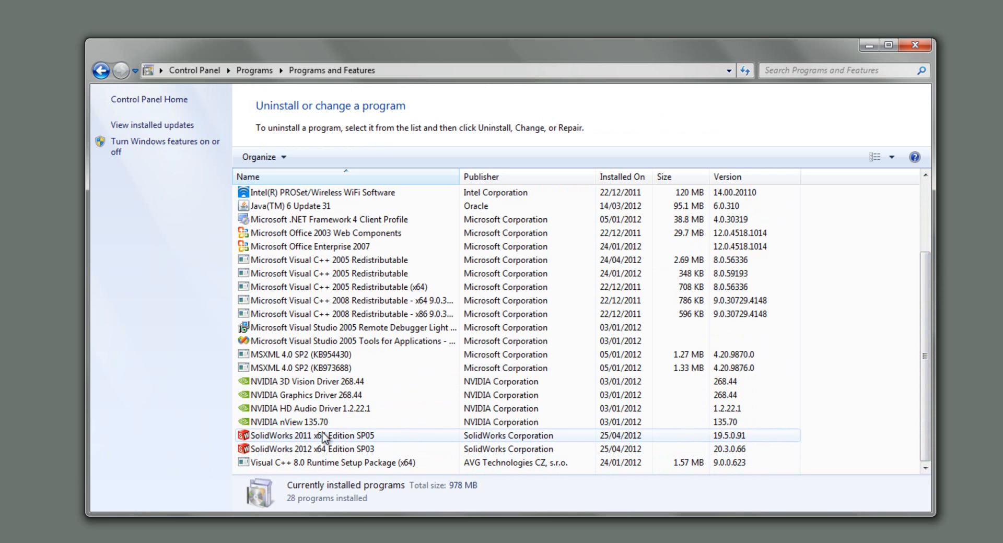
{"action": "mouse_move", "coordinate": [303, 445]}
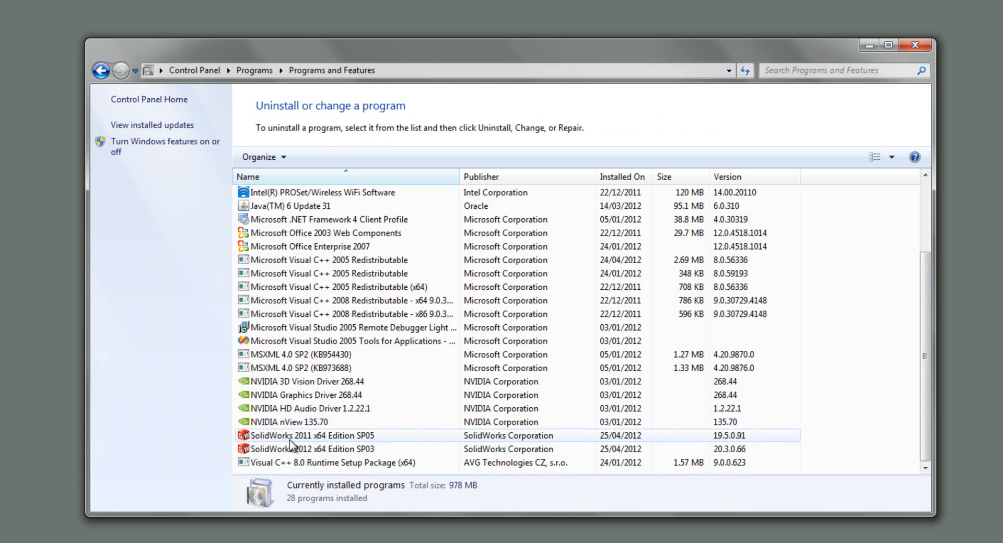
{"action": "left_click", "coordinate": [313, 435]}
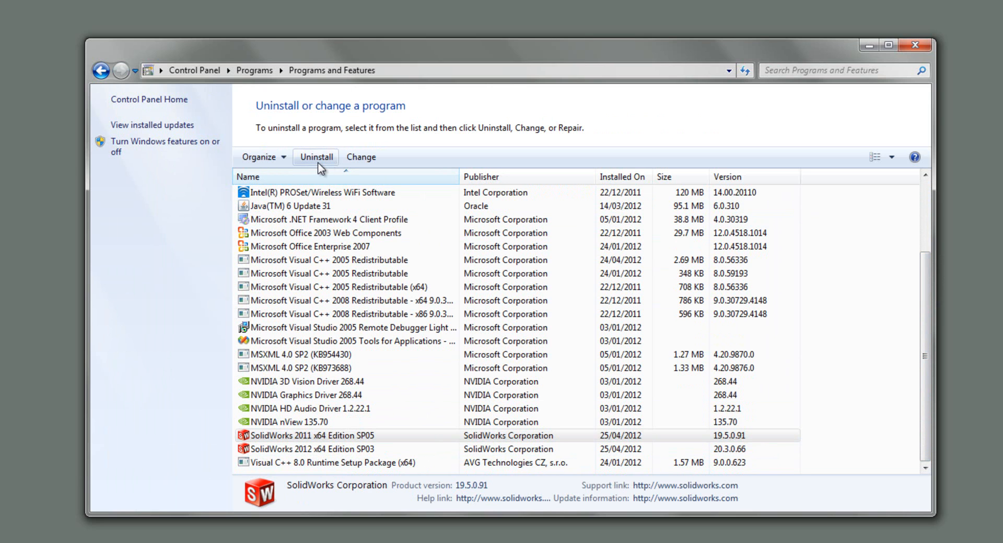
Step: Launch the SolidWorks 2011 SP5.0 Installation Manager uninstall with all four products checked
{"action": "left_click", "coordinate": [314, 156]}
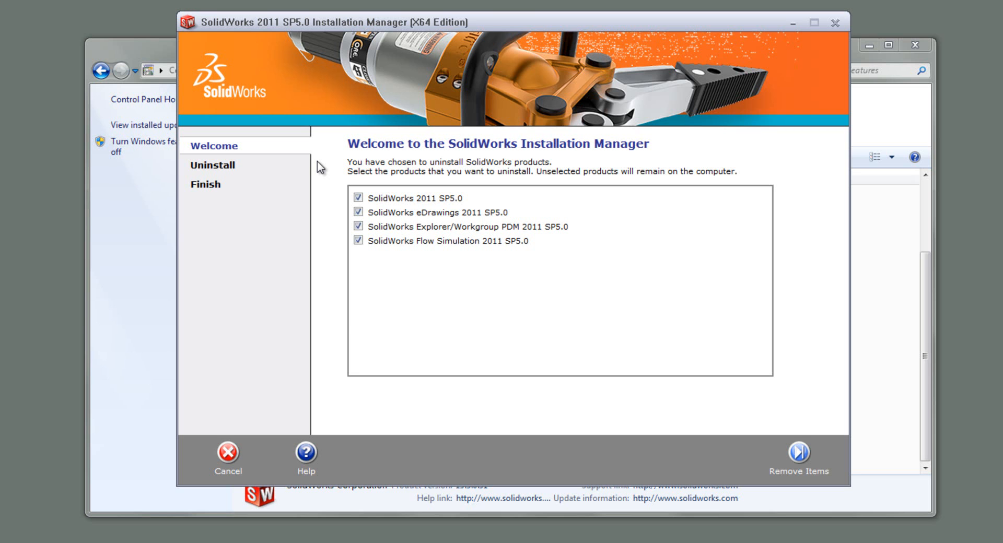
{"action": "mouse_move", "coordinate": [327, 186]}
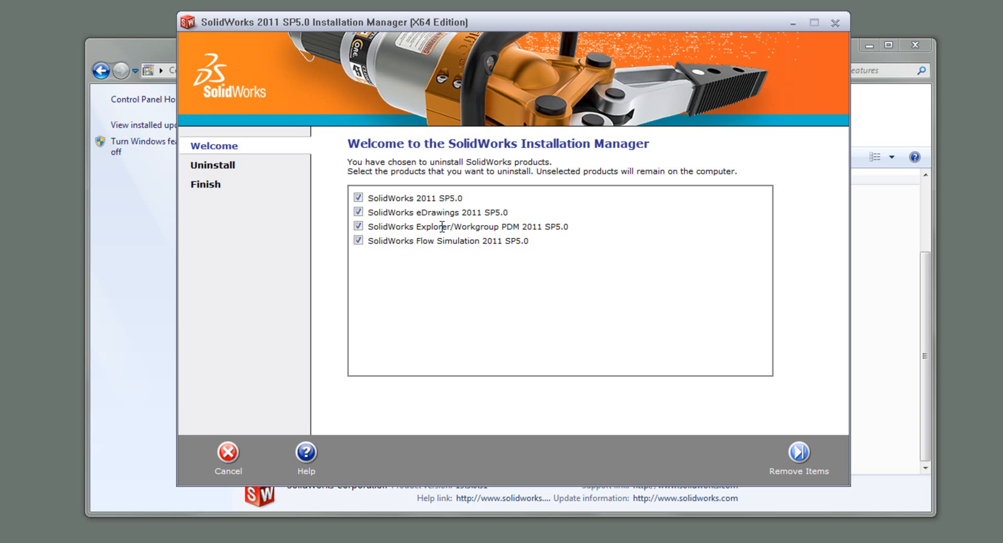
{"action": "mouse_move", "coordinate": [450, 259]}
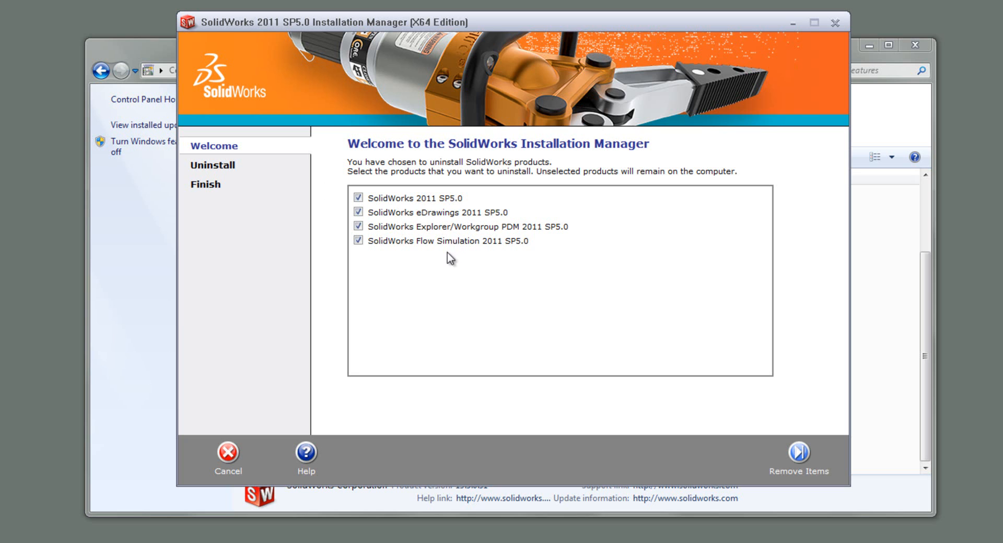
{"action": "mouse_move", "coordinate": [456, 262]}
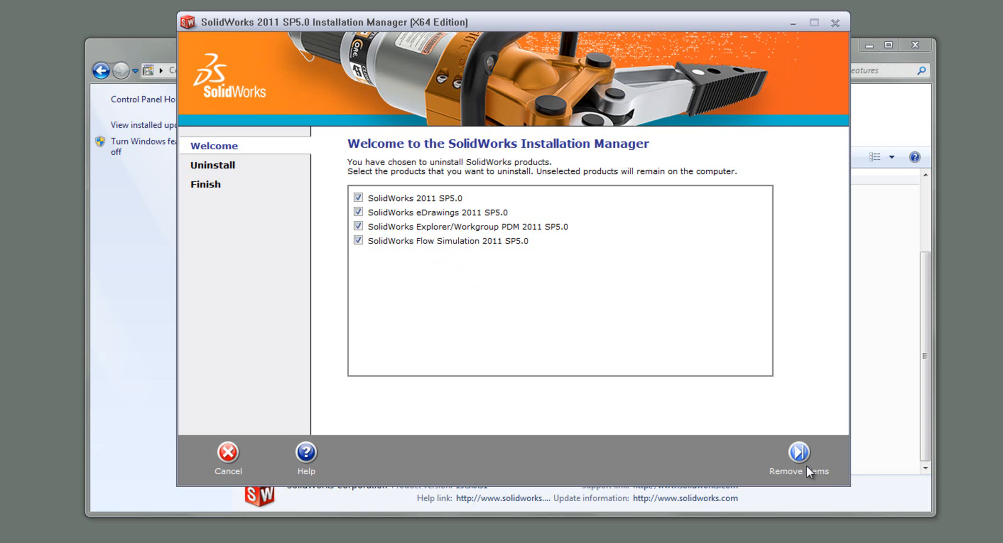
{"action": "mouse_move", "coordinate": [629, 336]}
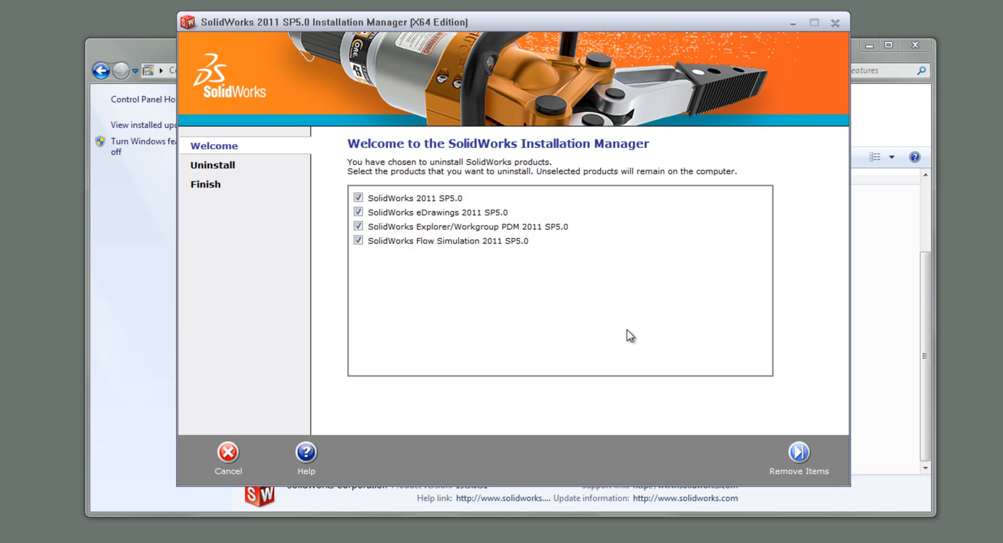
{"action": "mouse_move", "coordinate": [590, 338]}
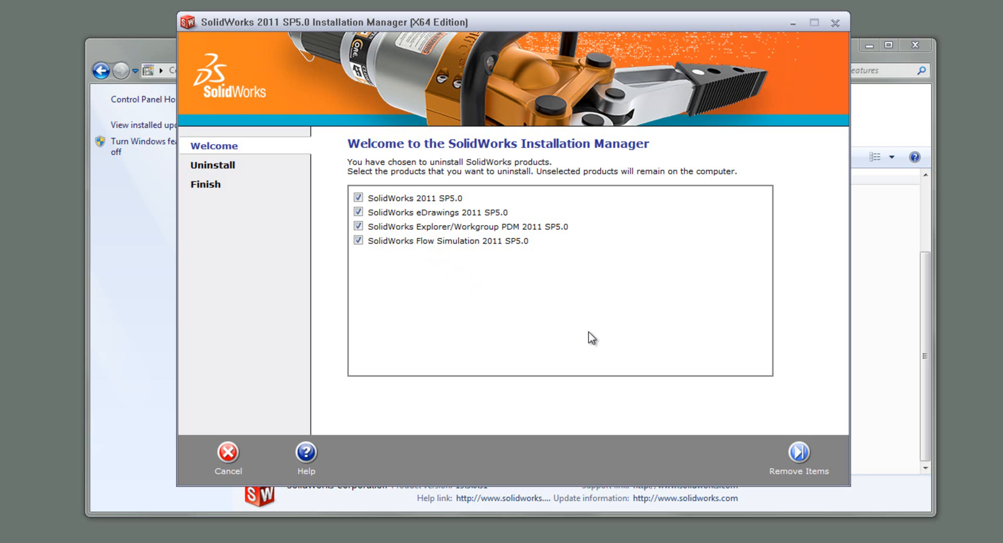
{"action": "mouse_move", "coordinate": [454, 134]}
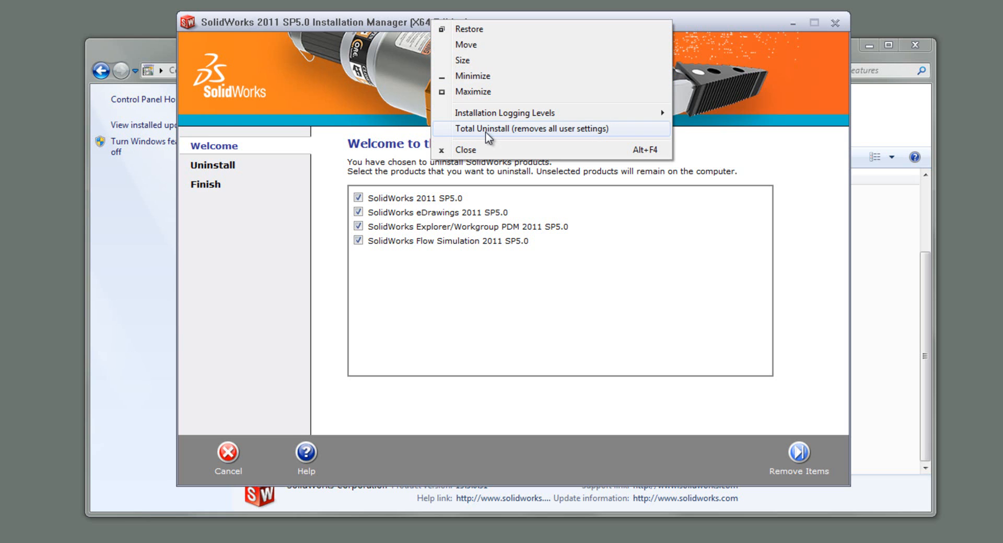
{"action": "mouse_move", "coordinate": [523, 148]}
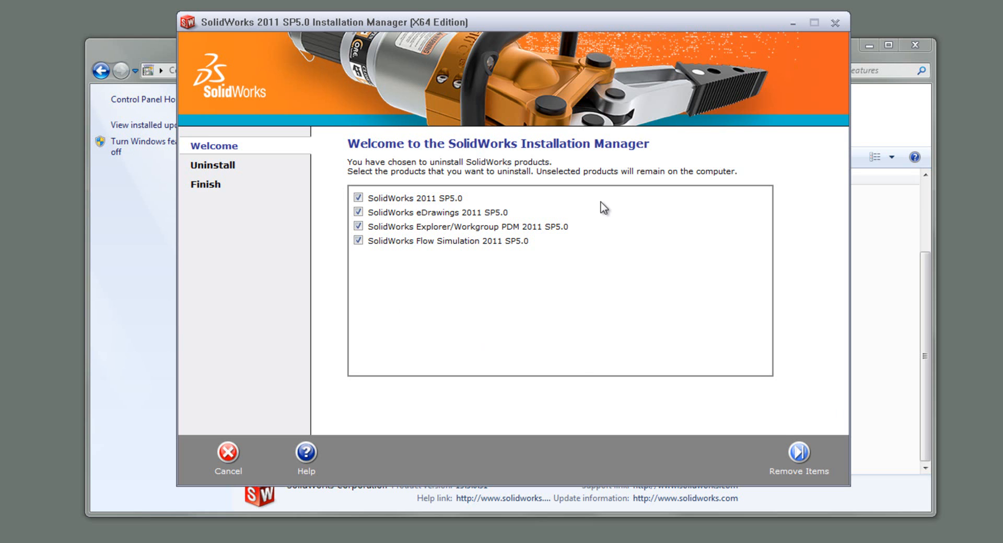
{"action": "mouse_move", "coordinate": [793, 423]}
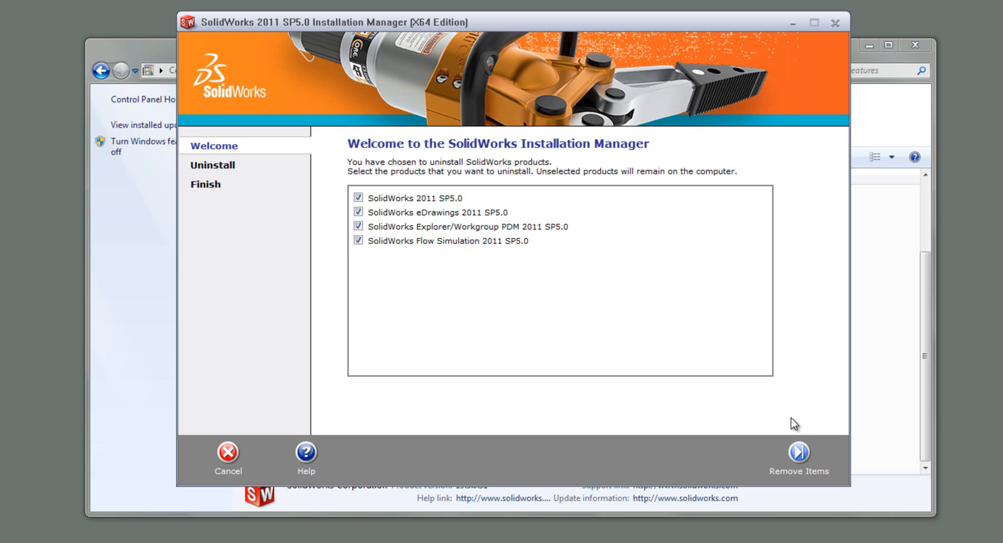
{"action": "mouse_move", "coordinate": [797, 452]}
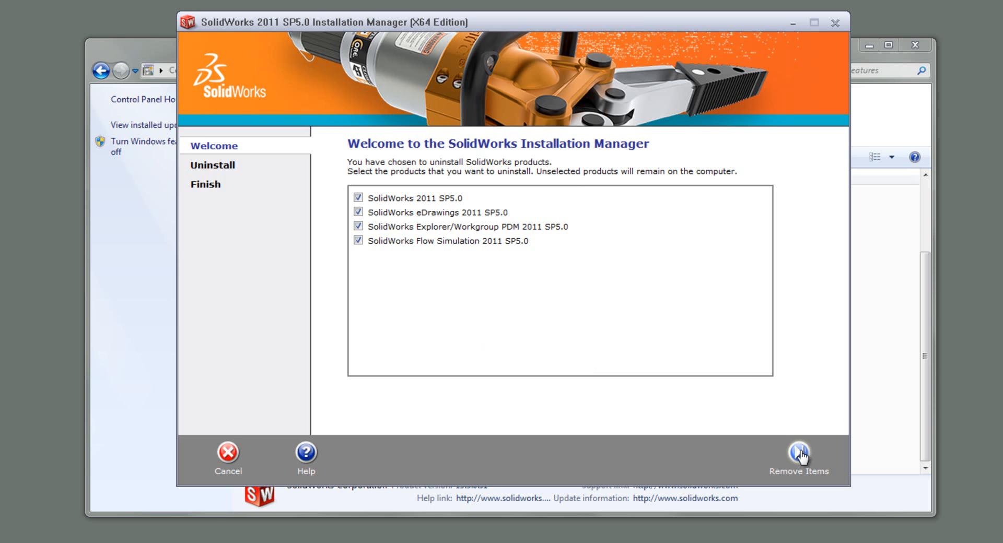
Step: Remove the checked SolidWorks 2011 products and acknowledge the completion message
{"action": "left_click", "coordinate": [798, 456]}
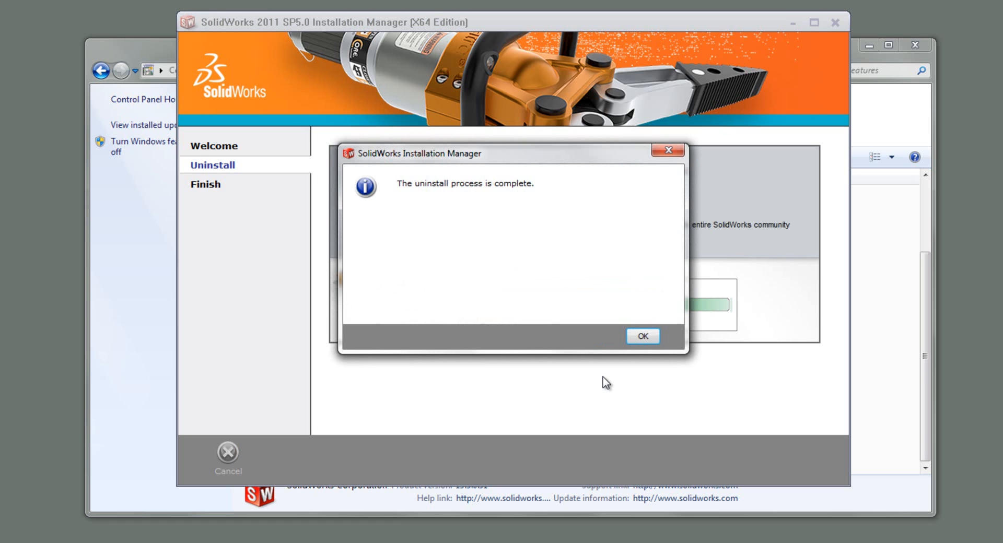
{"action": "left_click", "coordinate": [642, 336]}
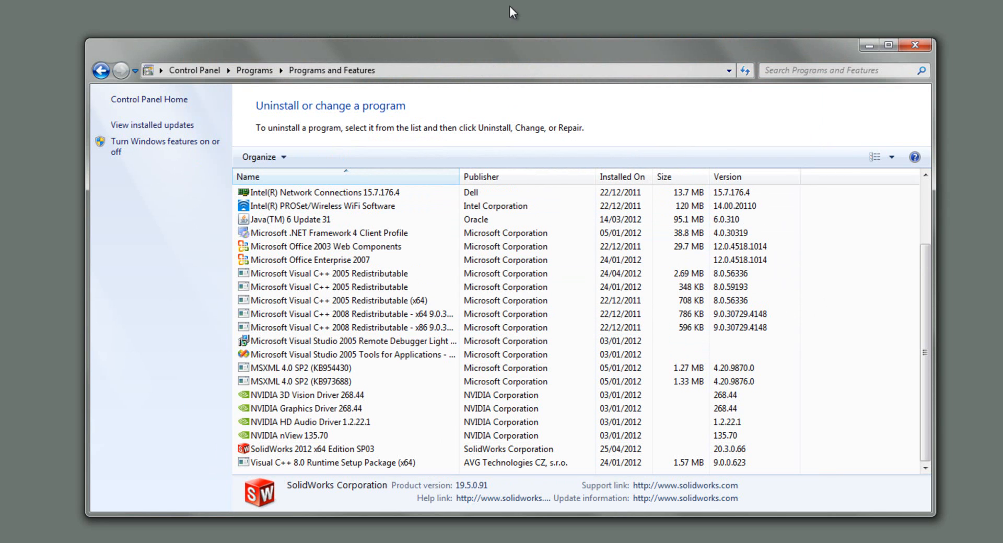
{"action": "mouse_move", "coordinate": [227, 21]}
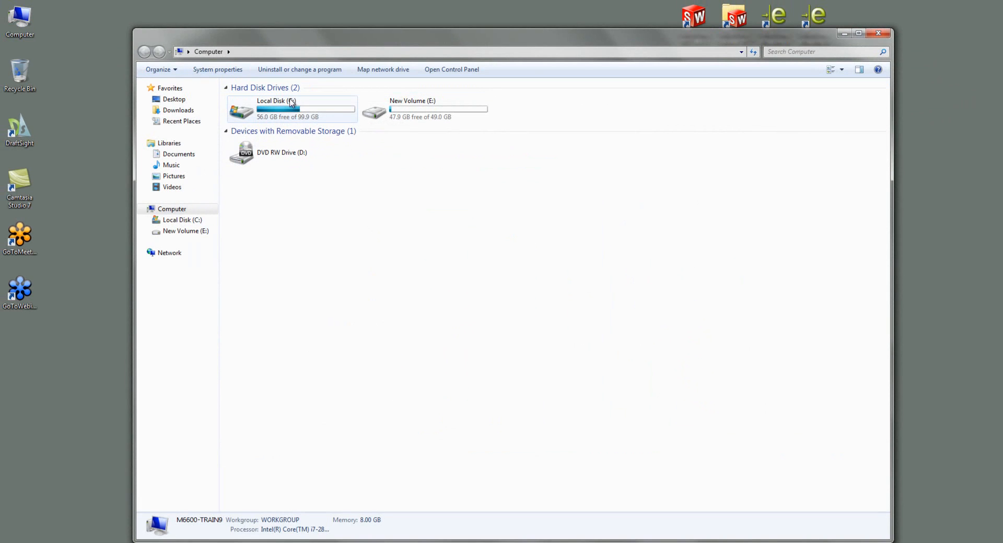
Step: Browse from Local Disk (C:) to Program Files\SolidWorks Corp\2011
{"action": "left_click", "coordinate": [150, 252]}
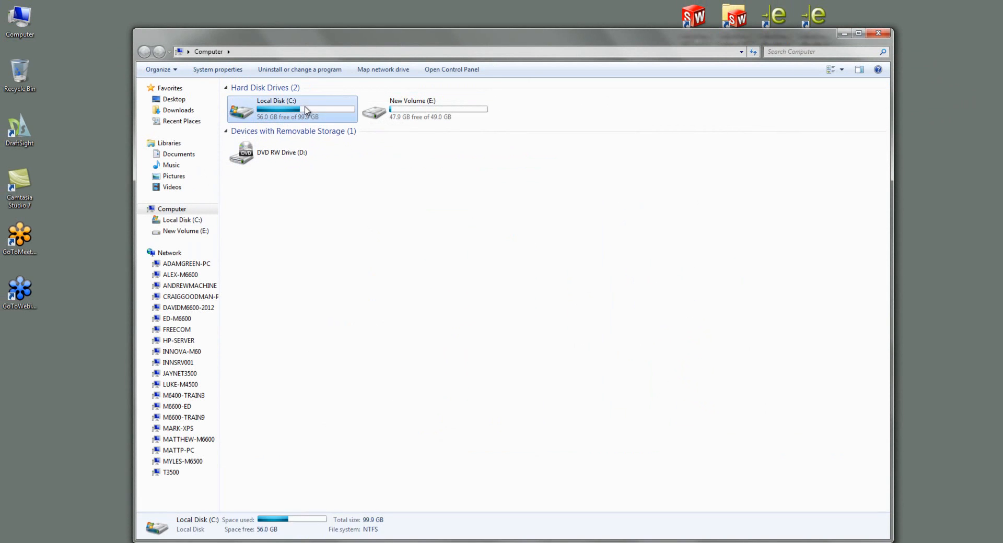
{"action": "double_click", "coordinate": [291, 109]}
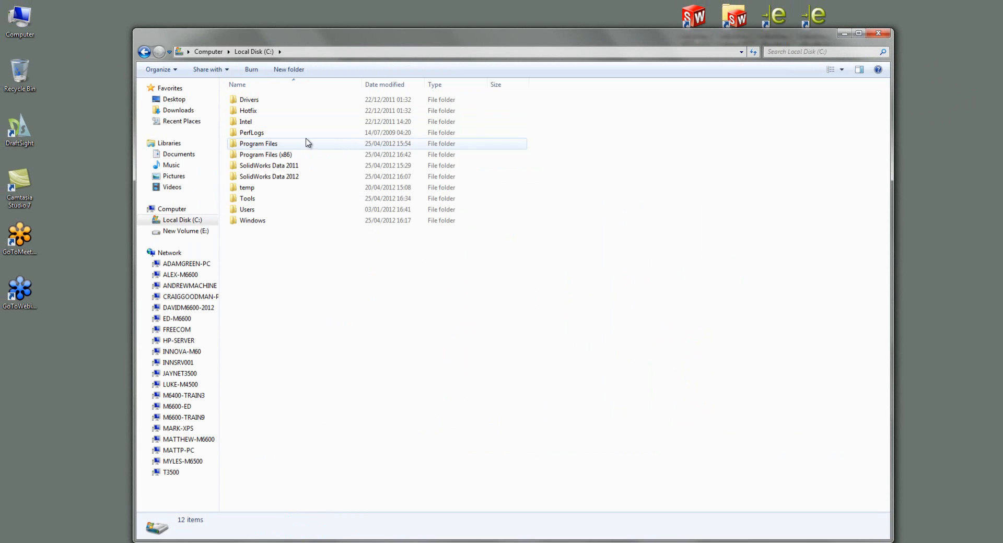
{"action": "double_click", "coordinate": [258, 143]}
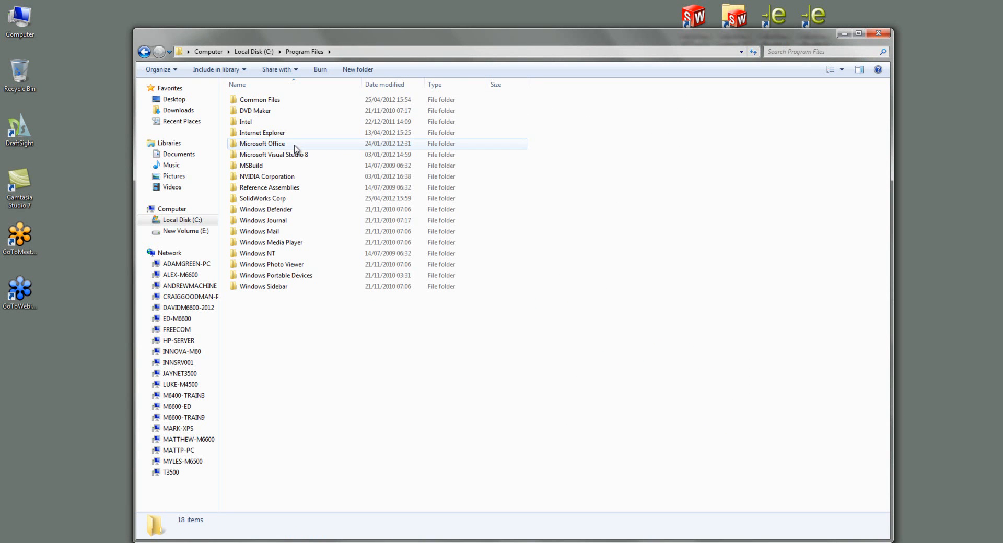
{"action": "left_click", "coordinate": [262, 199]}
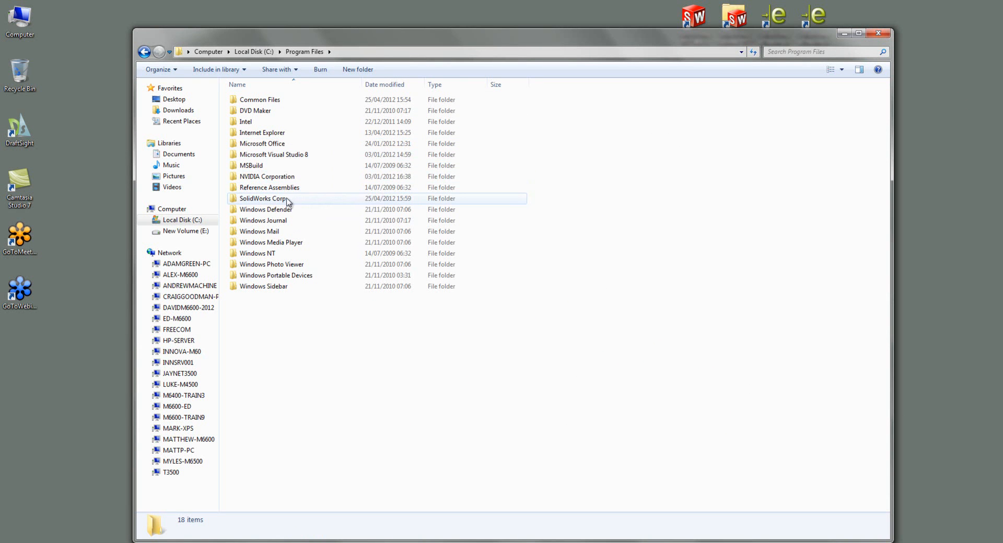
{"action": "double_click", "coordinate": [262, 199]}
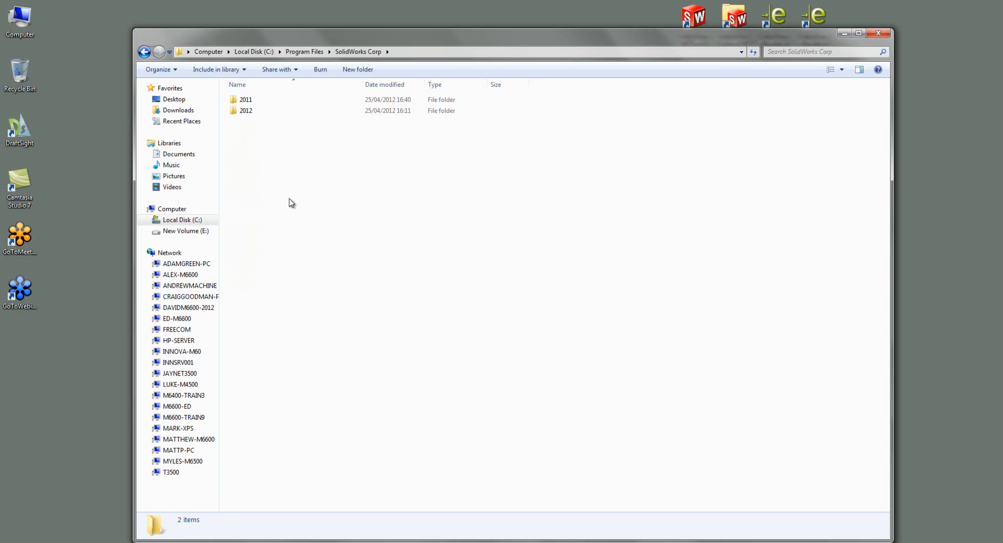
{"action": "left_click", "coordinate": [246, 111]}
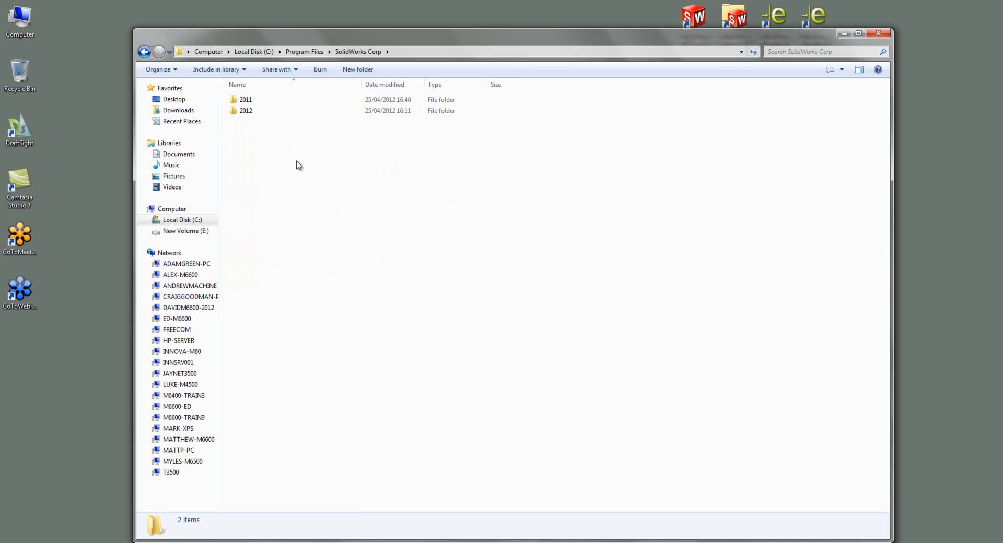
{"action": "left_click", "coordinate": [245, 100]}
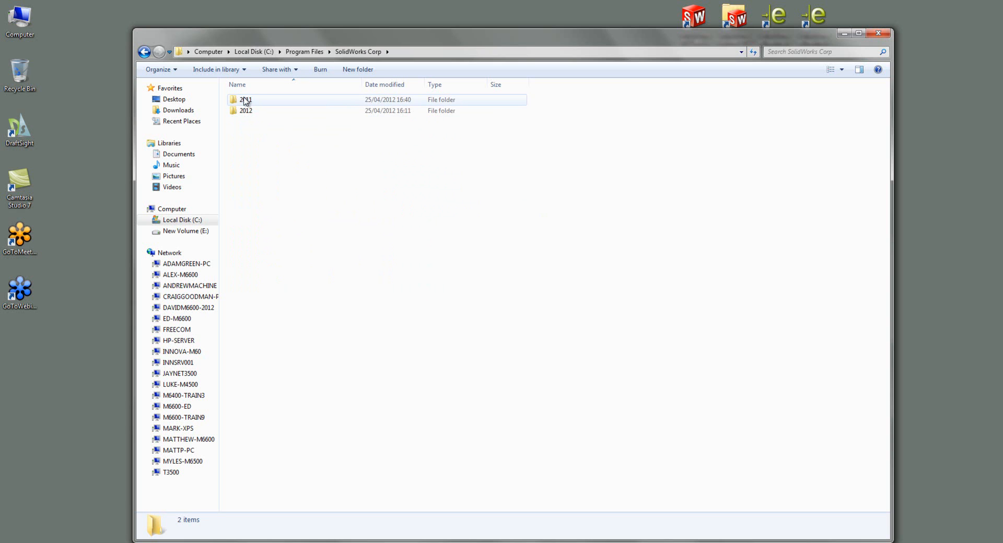
{"action": "double_click", "coordinate": [245, 99]}
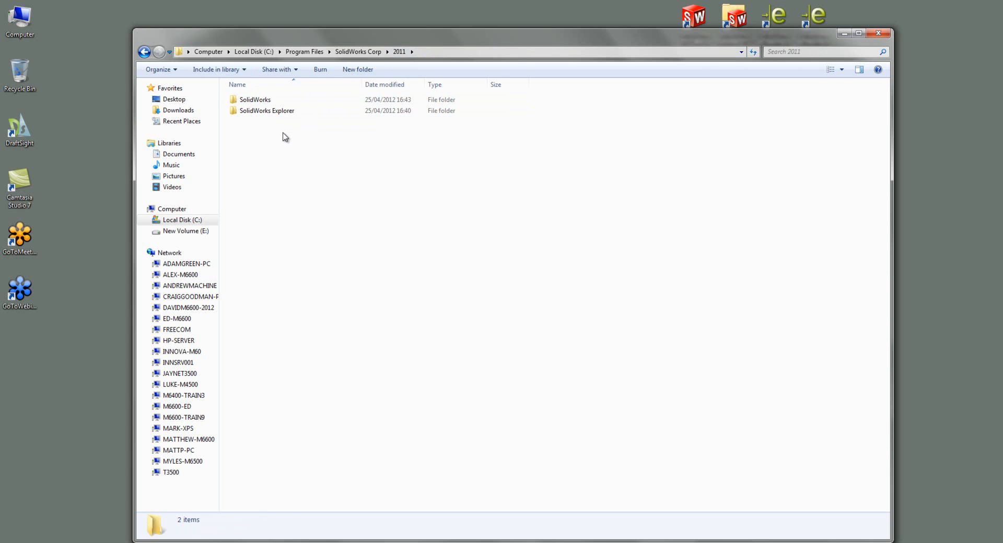
Step: Look inside the 2011 SolidWorks folder, then return to the 2011 folder
{"action": "left_click", "coordinate": [254, 100]}
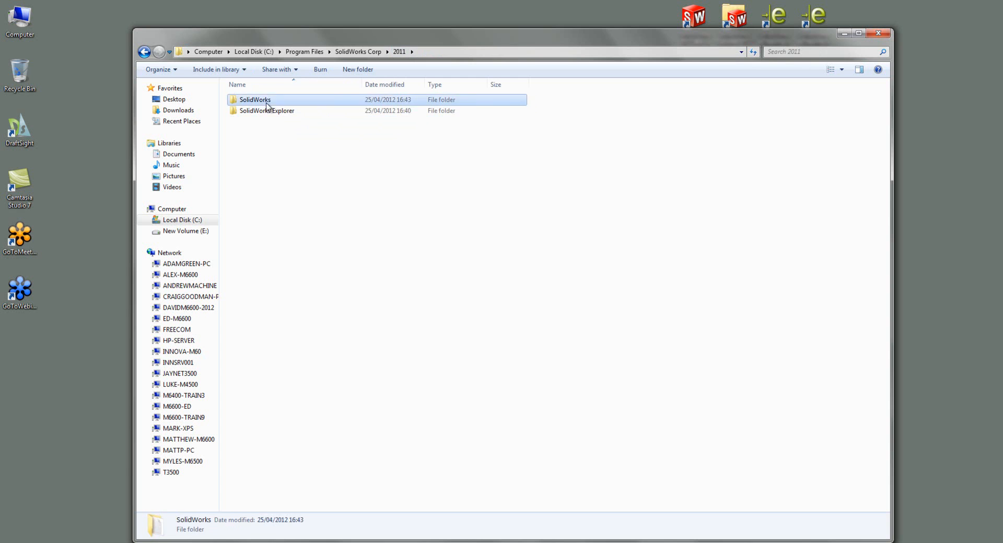
{"action": "double_click", "coordinate": [255, 99]}
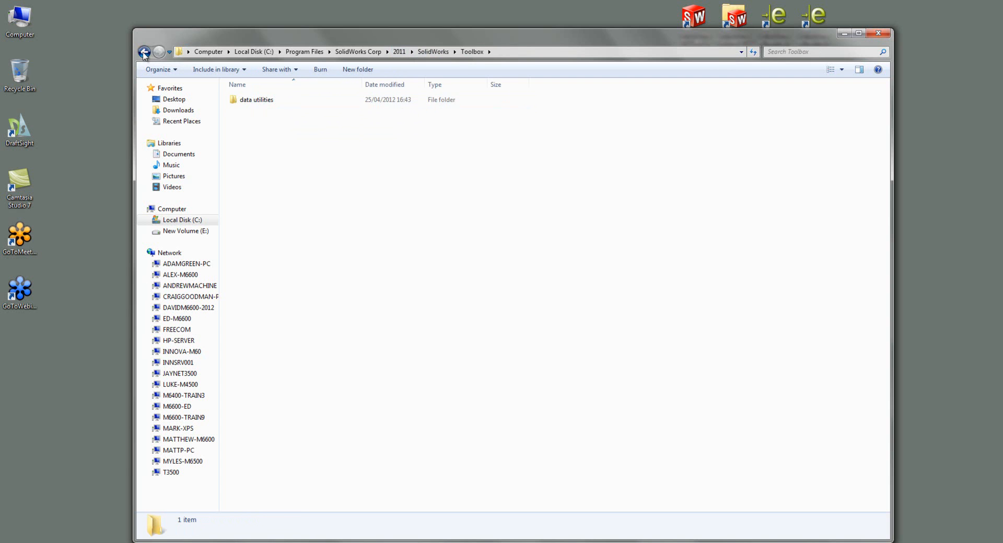
{"action": "left_click", "coordinate": [145, 52]}
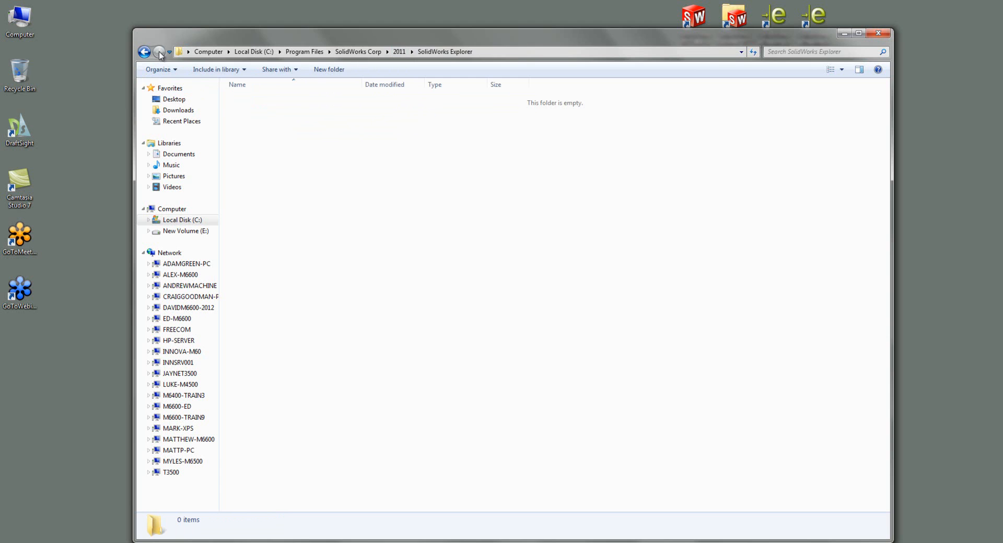
{"action": "left_click", "coordinate": [145, 52]}
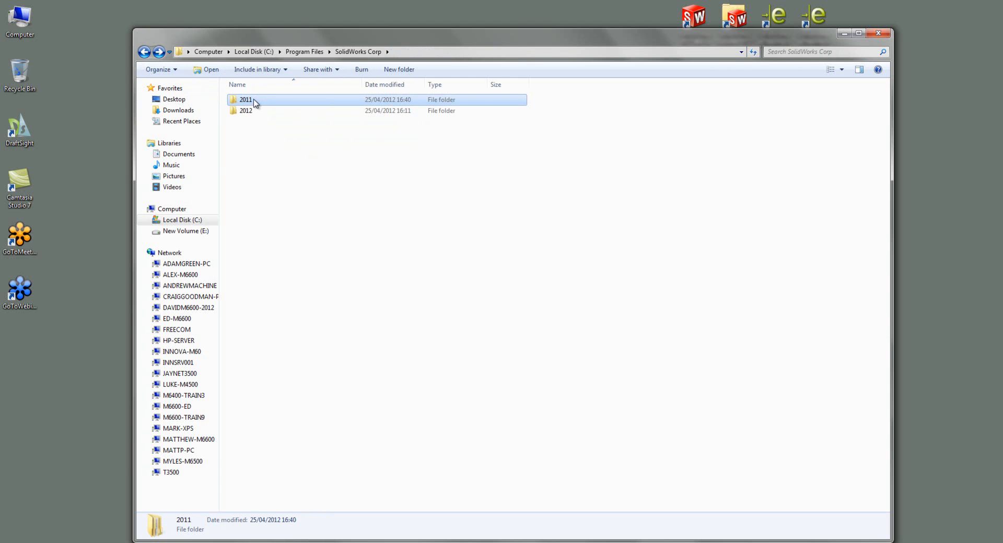
{"action": "double_click", "coordinate": [246, 100]}
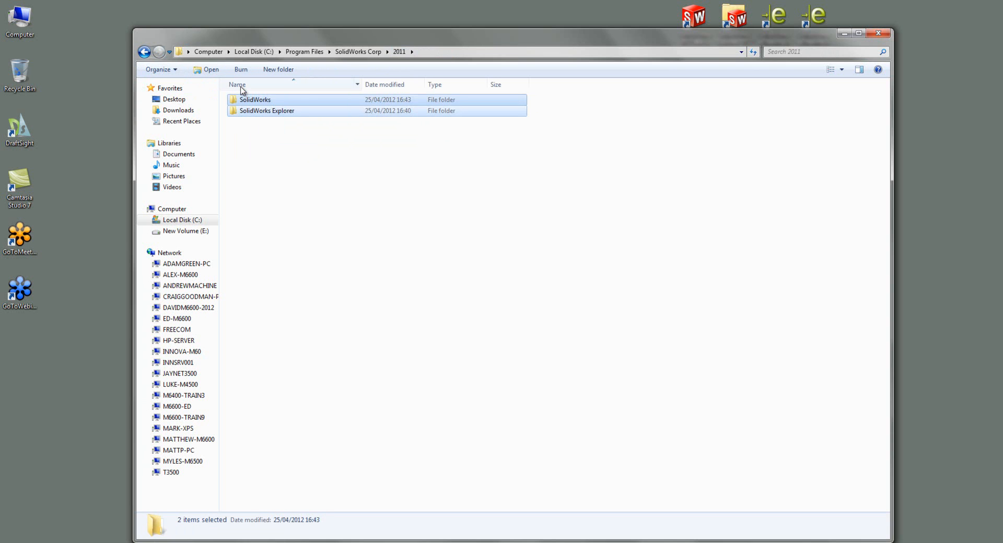
Step: Delete the SolidWorks and SolidWorks Explorer subfolders to the Recycle Bin and go back up
{"action": "key", "text": "Delete"}
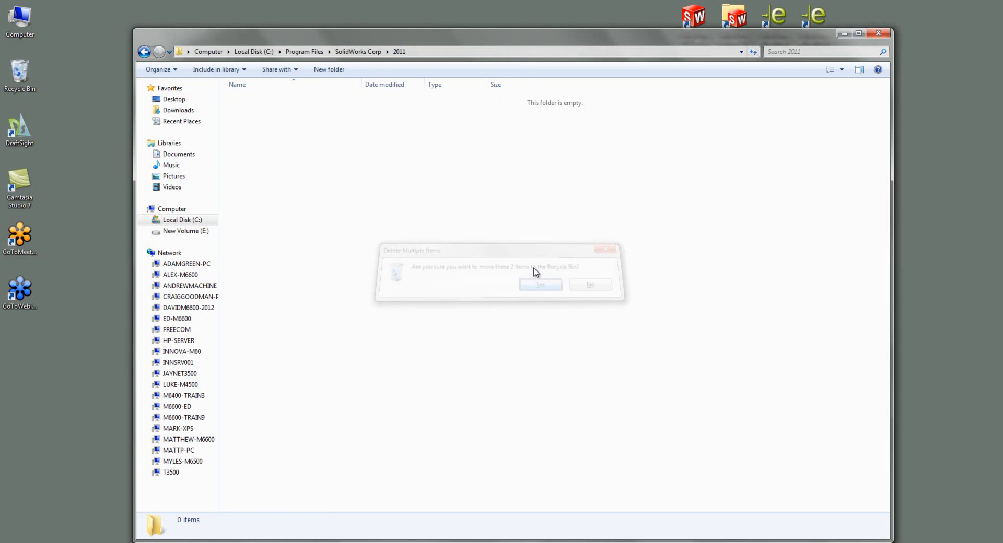
{"action": "left_click", "coordinate": [539, 284]}
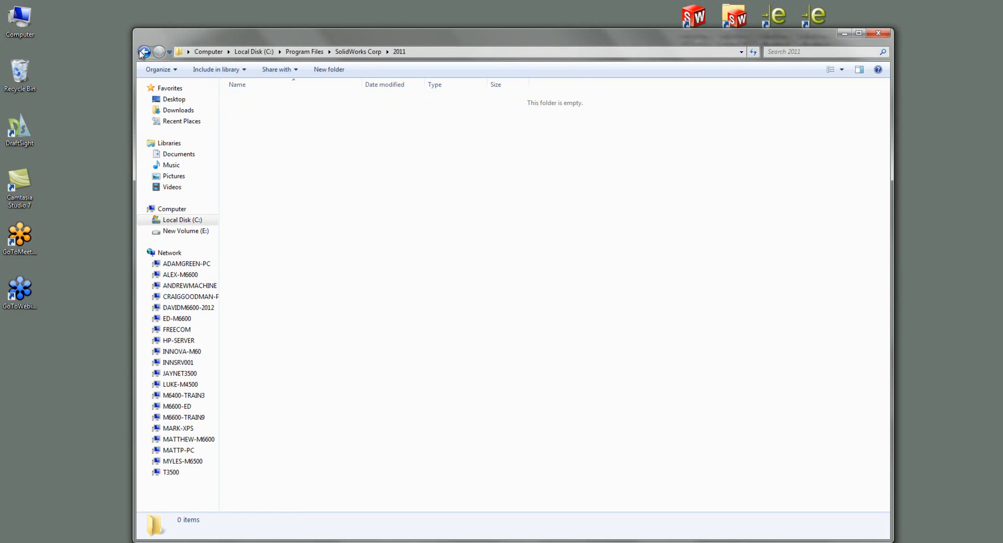
{"action": "left_click", "coordinate": [144, 52]}
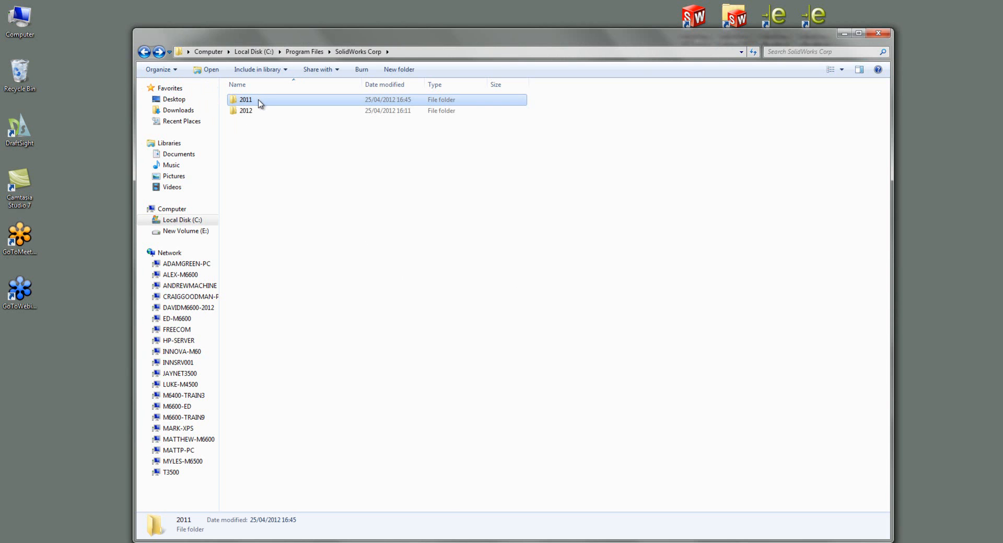
{"action": "key", "text": "Delete"}
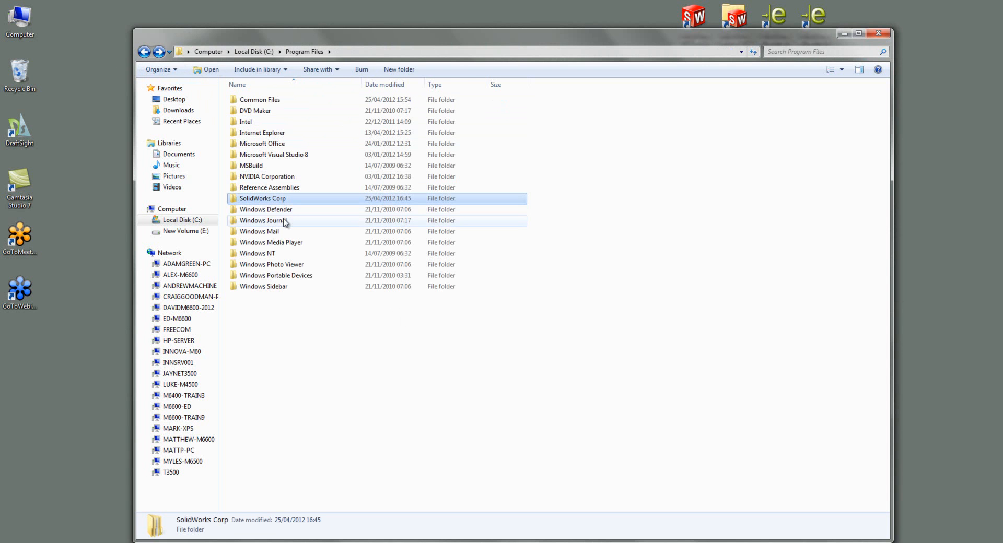
{"action": "mouse_move", "coordinate": [282, 220]}
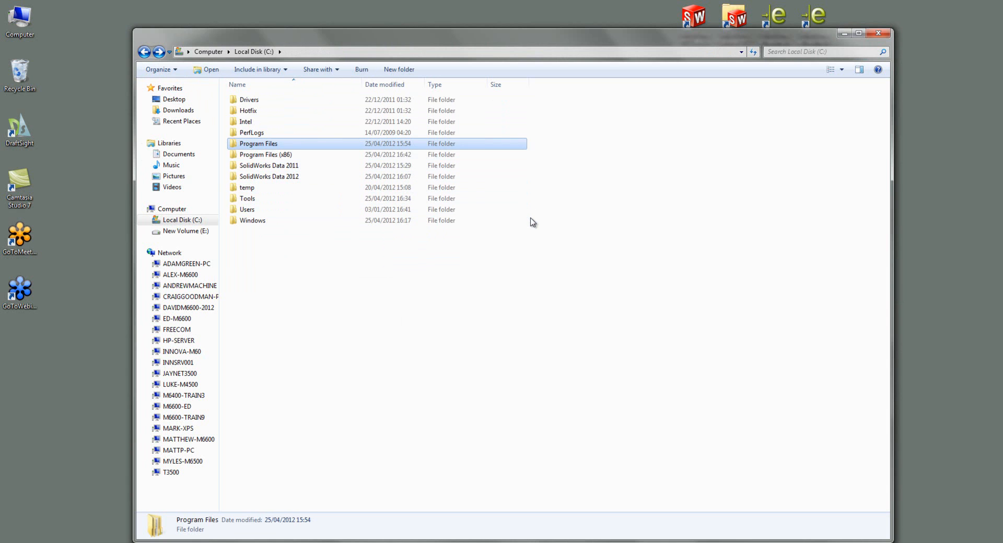
{"action": "mouse_move", "coordinate": [320, 209]}
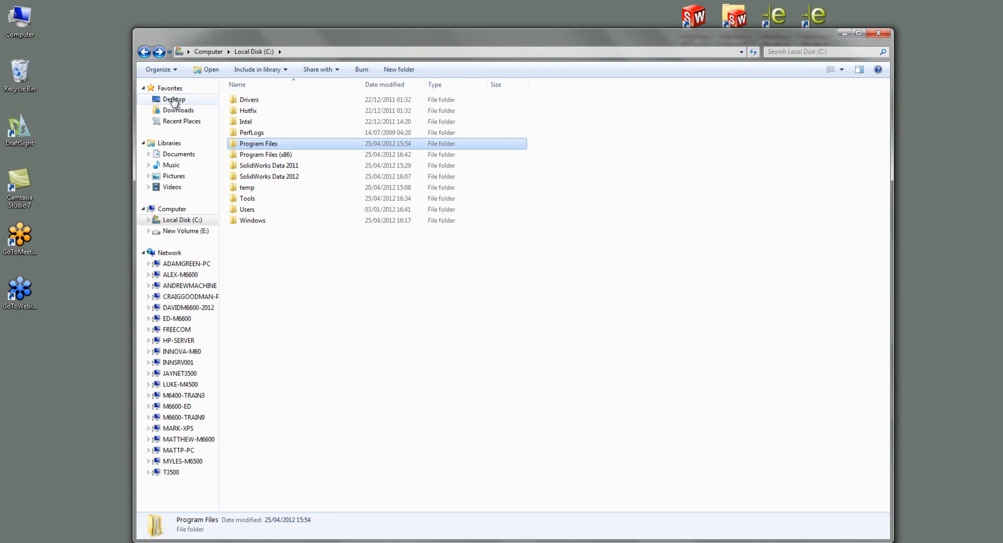
Step: Enable 'Show hidden files, folders, and drives' in Folder and search options
{"action": "left_click", "coordinate": [158, 69]}
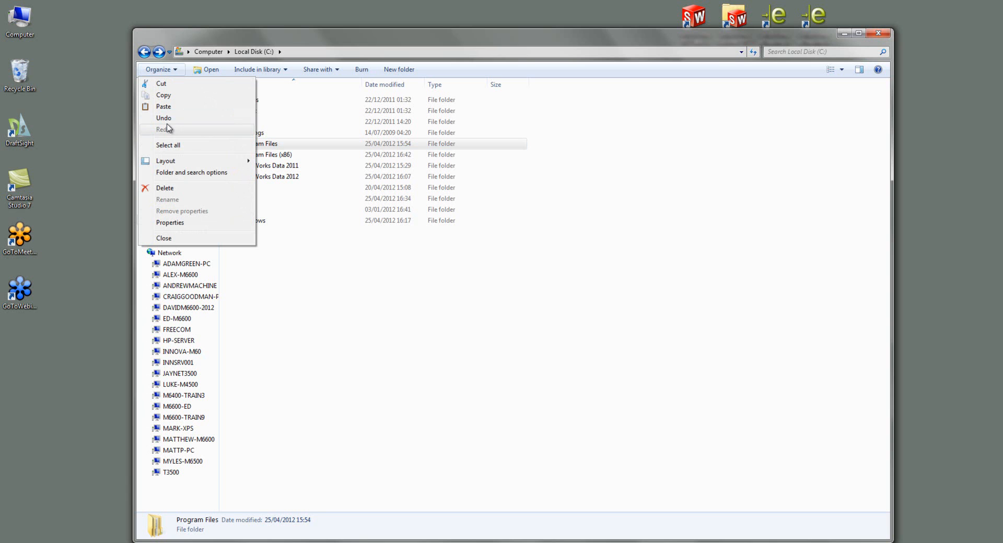
{"action": "mouse_move", "coordinate": [173, 176]}
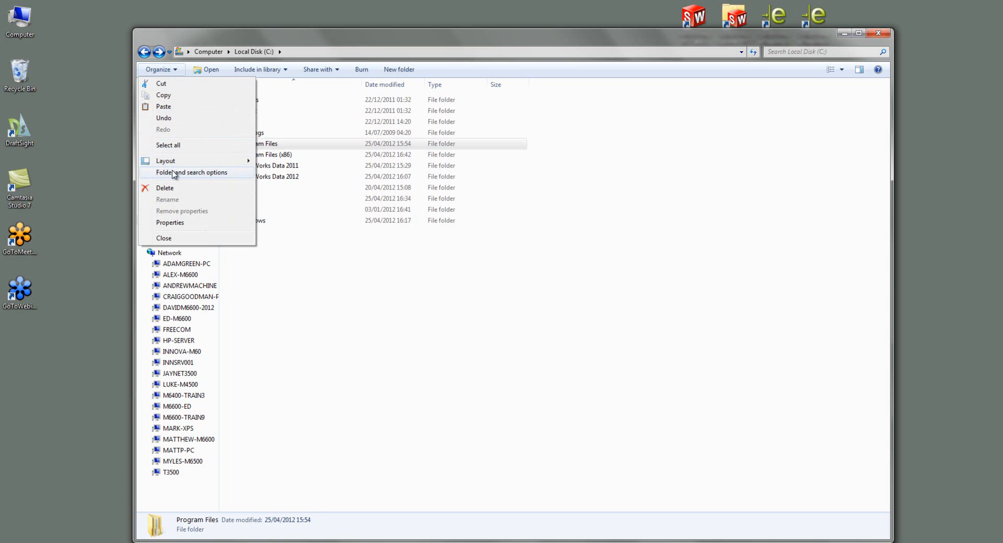
{"action": "left_click", "coordinate": [191, 172]}
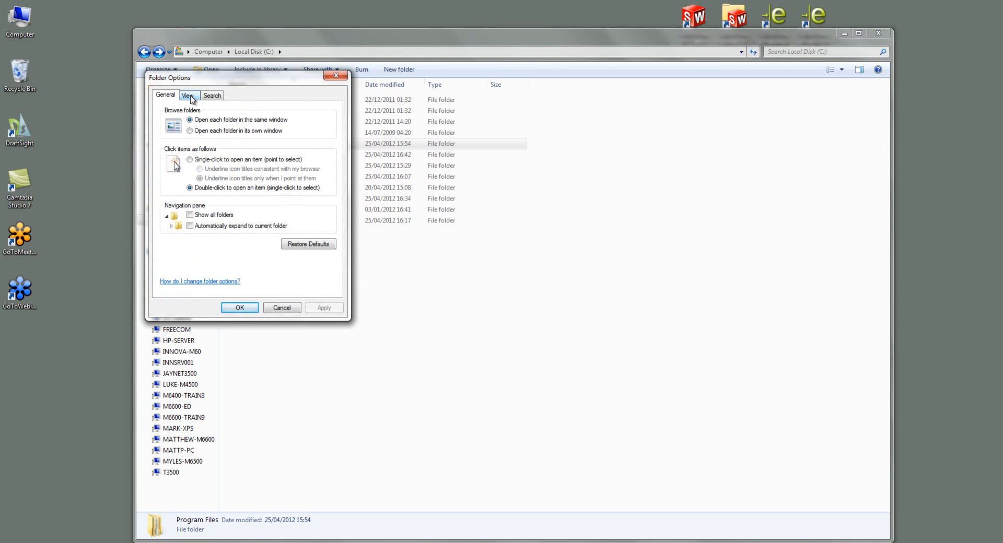
{"action": "left_click", "coordinate": [187, 94]}
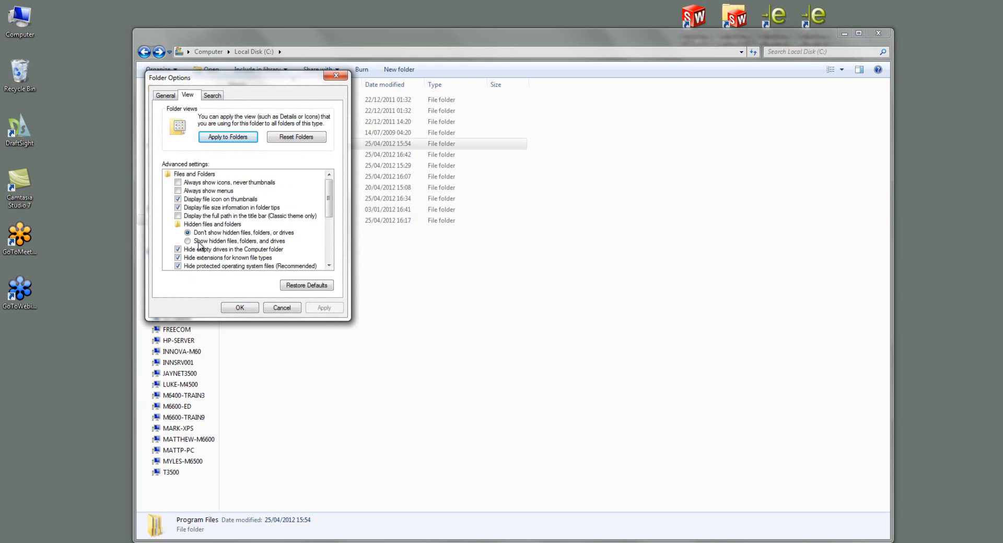
{"action": "left_click", "coordinate": [170, 241]}
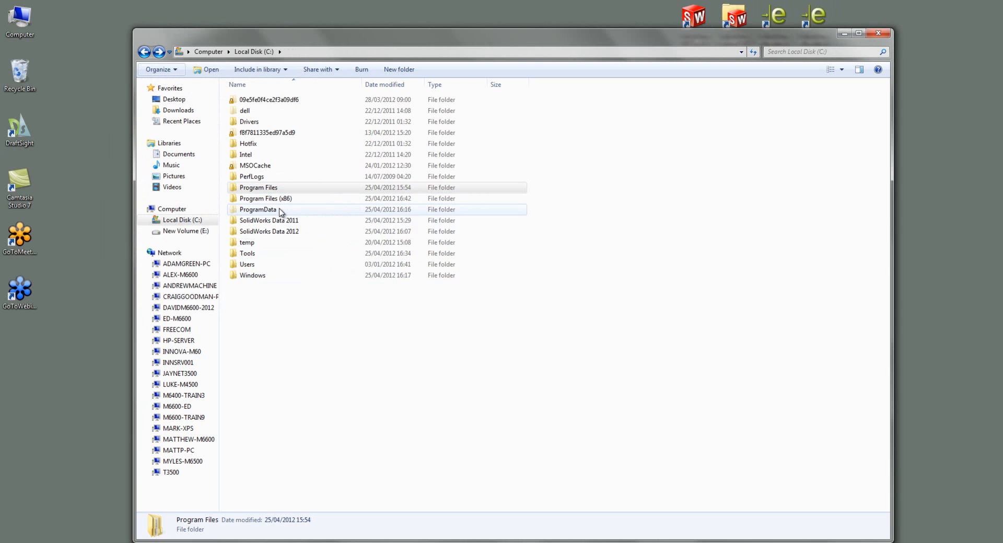
{"action": "mouse_move", "coordinate": [270, 212]}
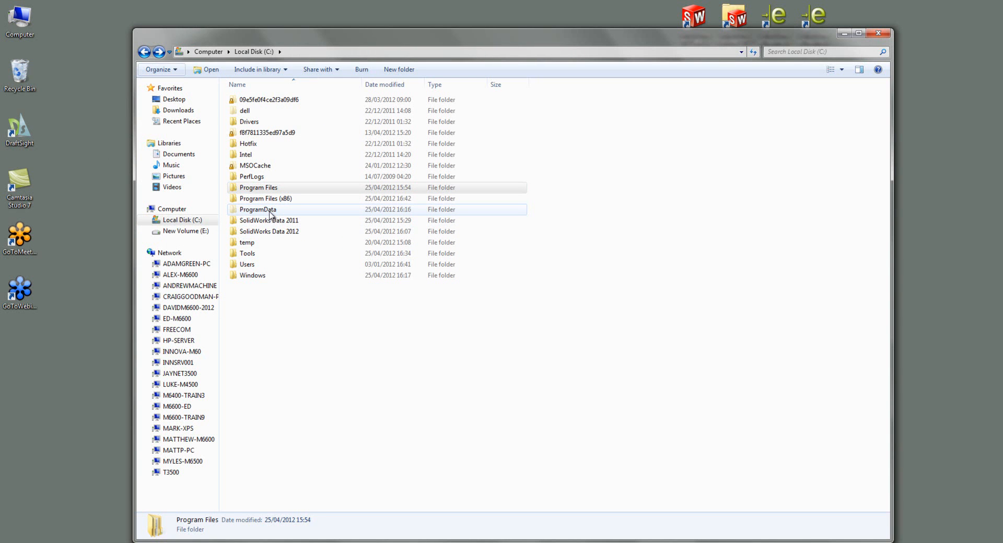
Step: Delete the SolidWorks 2011 folder from C:\ProgramData\SolidWorks, then return to C:
{"action": "double_click", "coordinate": [257, 210]}
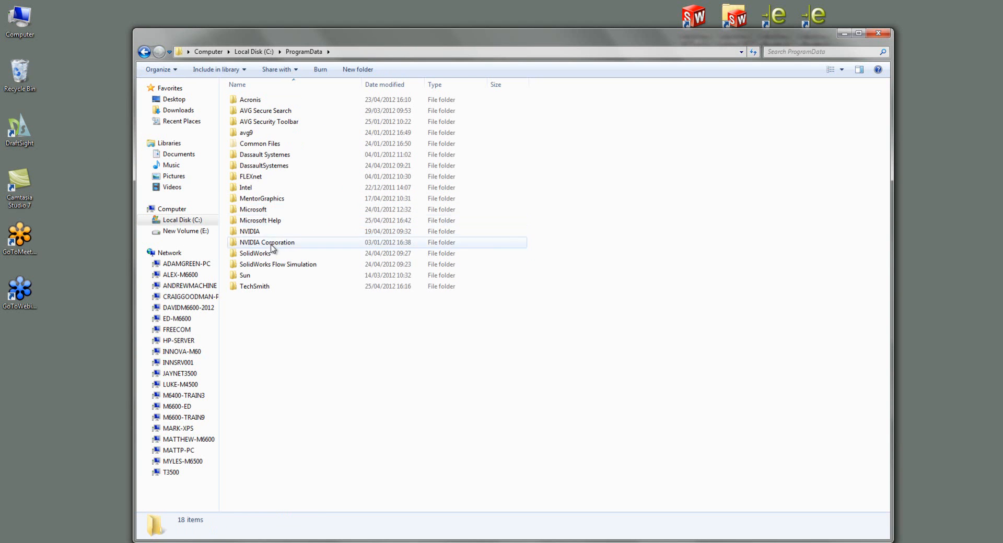
{"action": "double_click", "coordinate": [254, 253]}
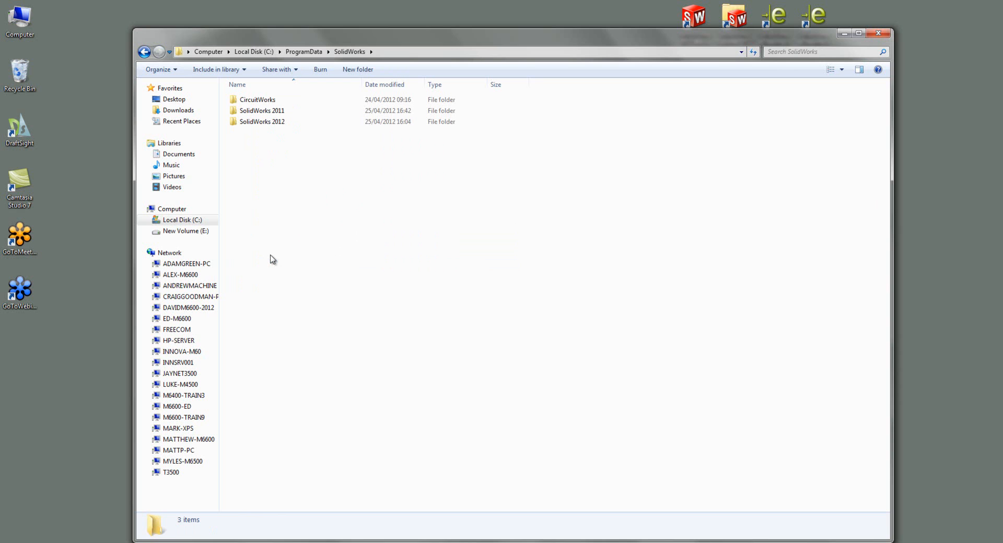
{"action": "left_click", "coordinate": [261, 110]}
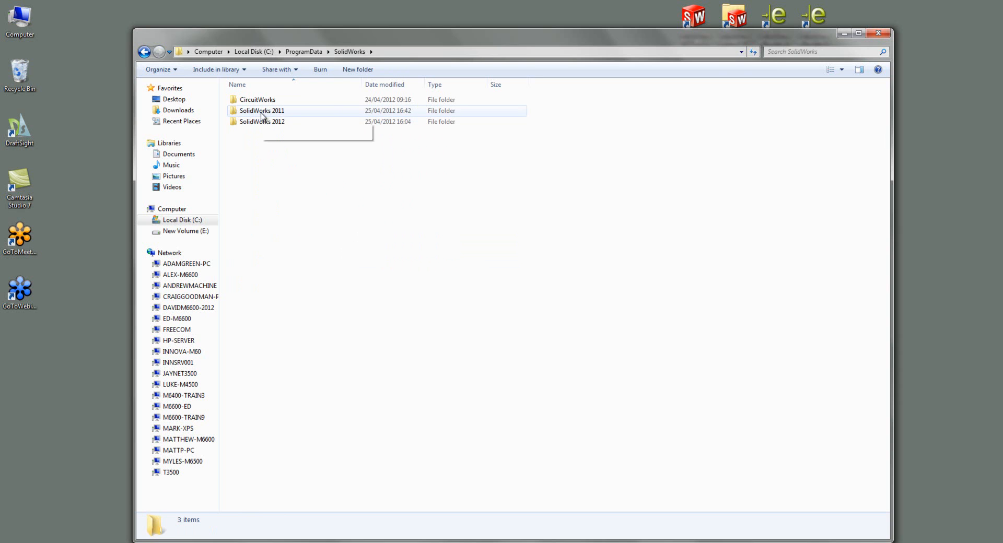
{"action": "mouse_move", "coordinate": [282, 114]}
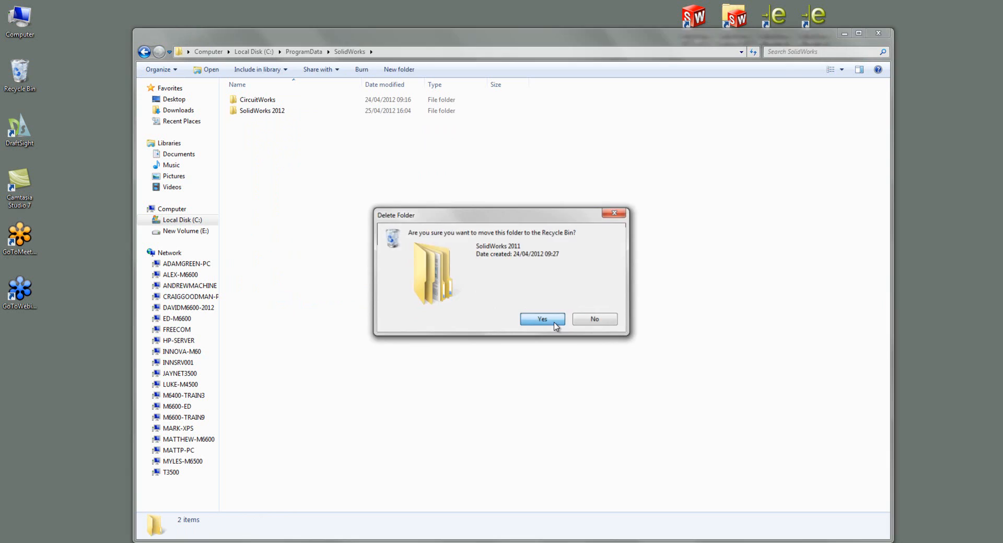
{"action": "left_click", "coordinate": [541, 319]}
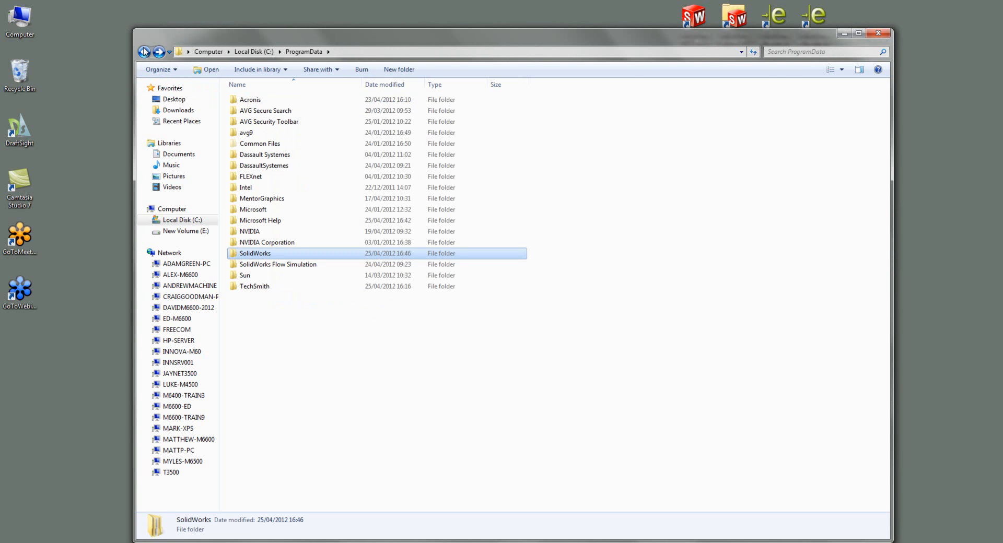
{"action": "left_click", "coordinate": [144, 51]}
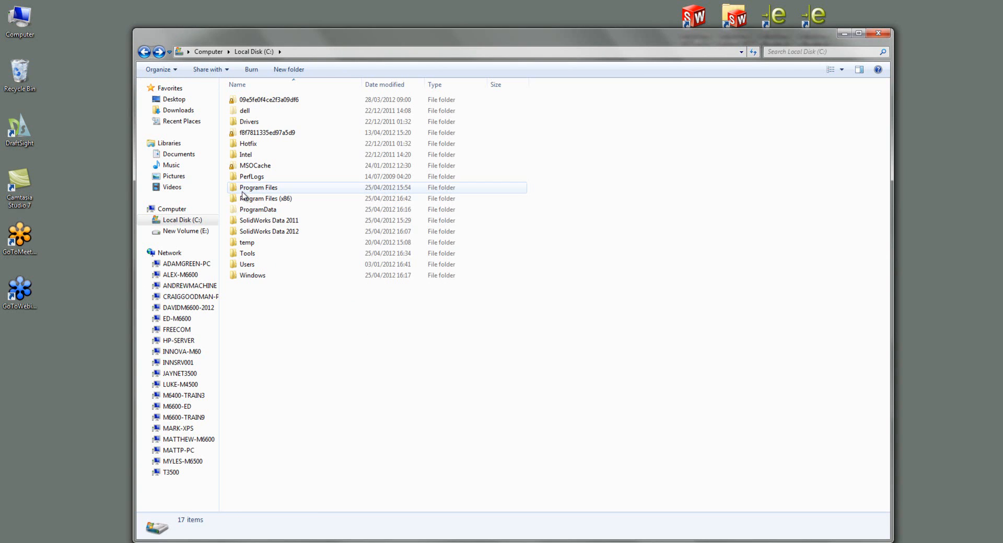
{"action": "mouse_move", "coordinate": [259, 188]}
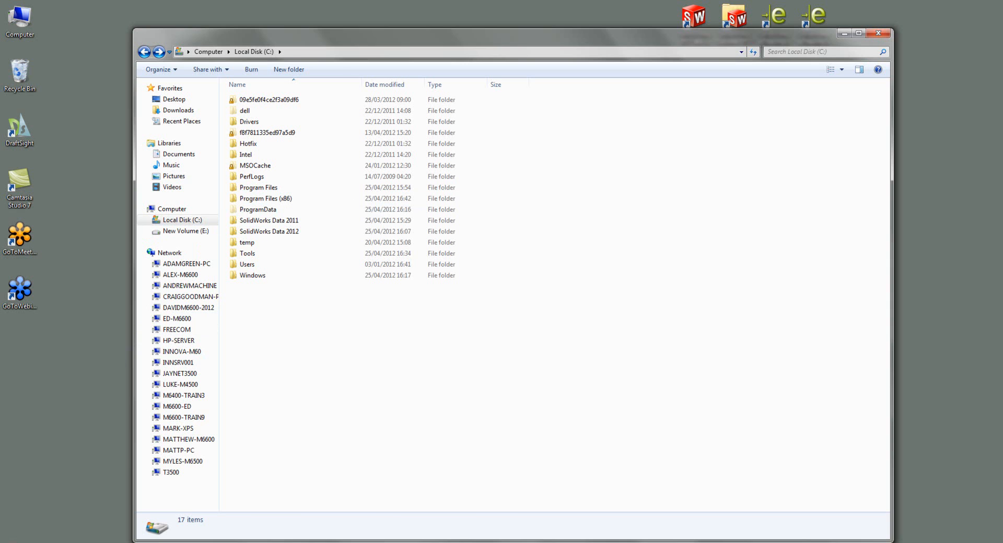
Step: Search 'regedit' in the Start menu and launch Registry Editor
{"action": "left_click", "coordinate": [5, 536]}
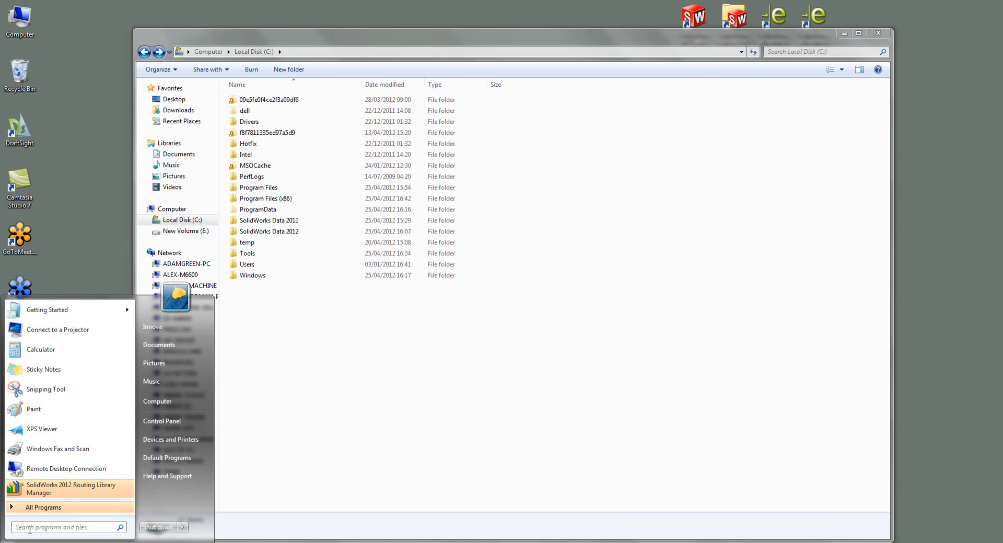
{"action": "type", "text": "regedit"}
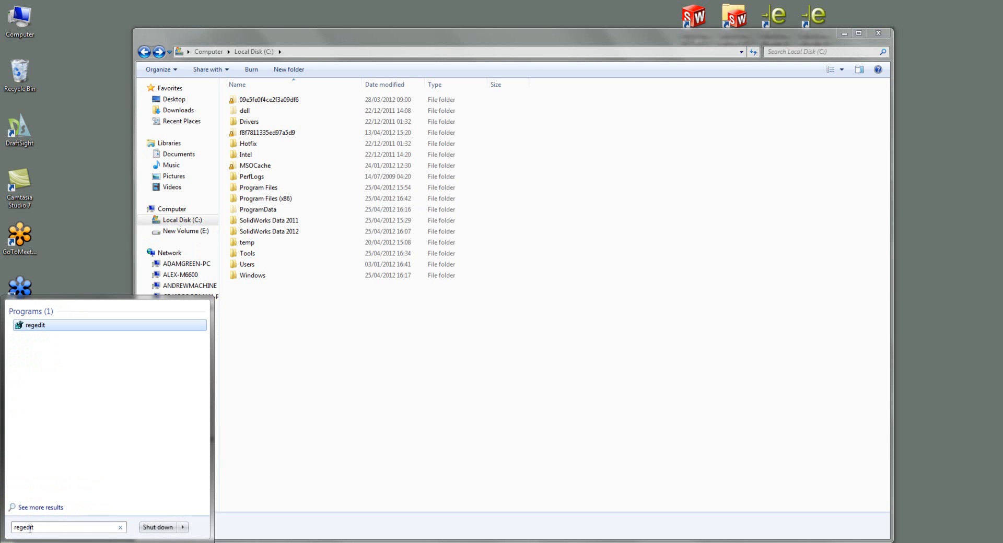
{"action": "mouse_move", "coordinate": [50, 387]}
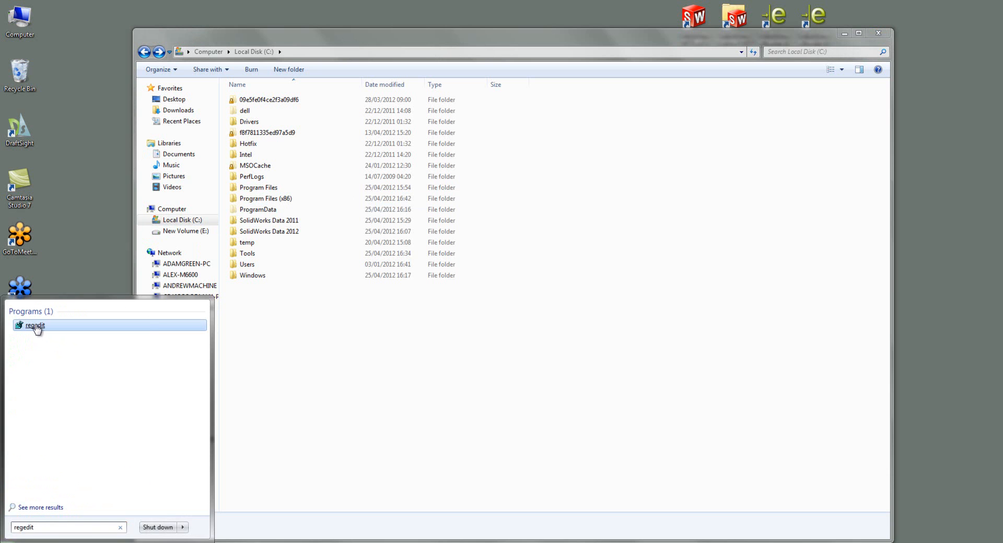
{"action": "left_click", "coordinate": [35, 326]}
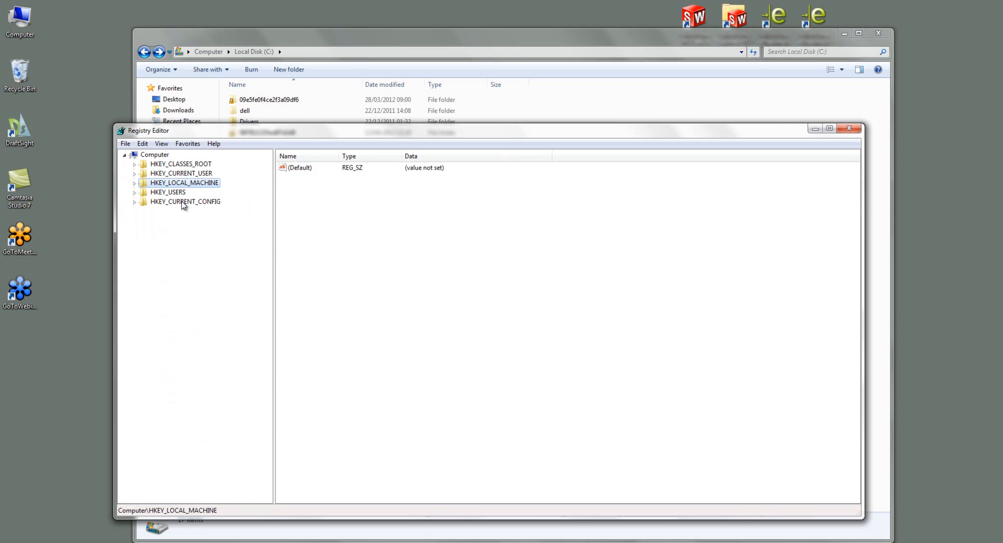
{"action": "mouse_move", "coordinate": [195, 221]}
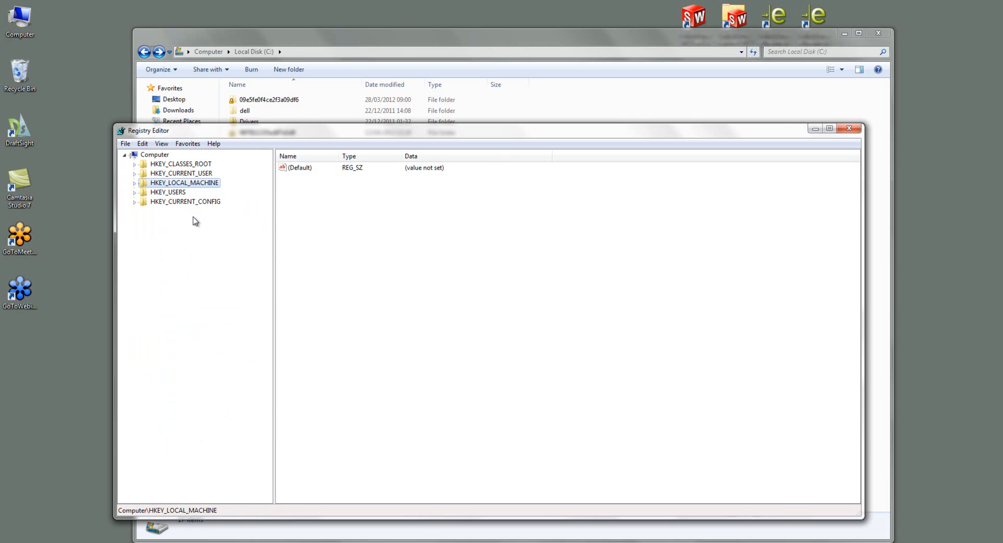
{"action": "mouse_move", "coordinate": [181, 213]}
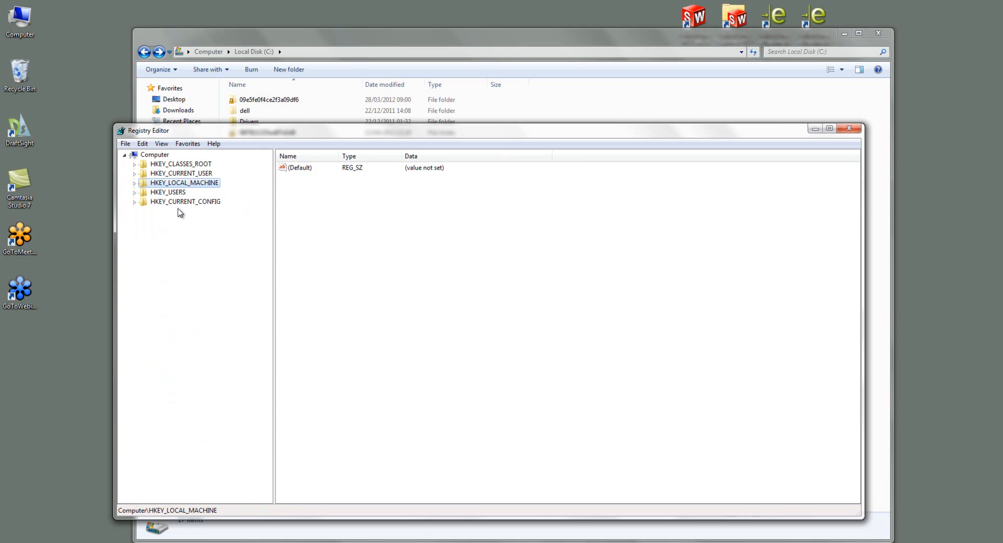
{"action": "mouse_move", "coordinate": [135, 177]}
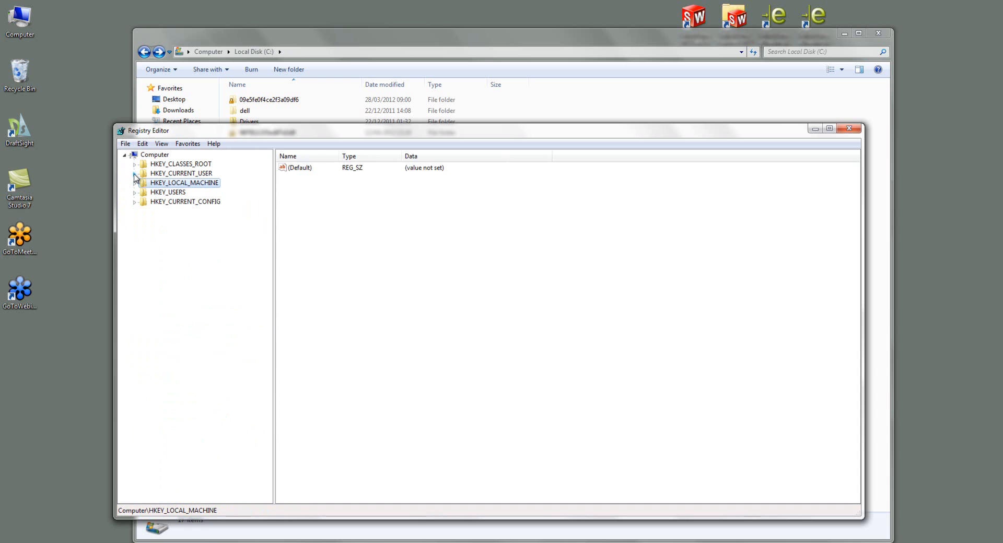
Step: Delete the HKEY_CURRENT_USER\Software\Solidworks\SolidWorks 2011 key, then collapse Solidworks
{"action": "left_click", "coordinate": [134, 174]}
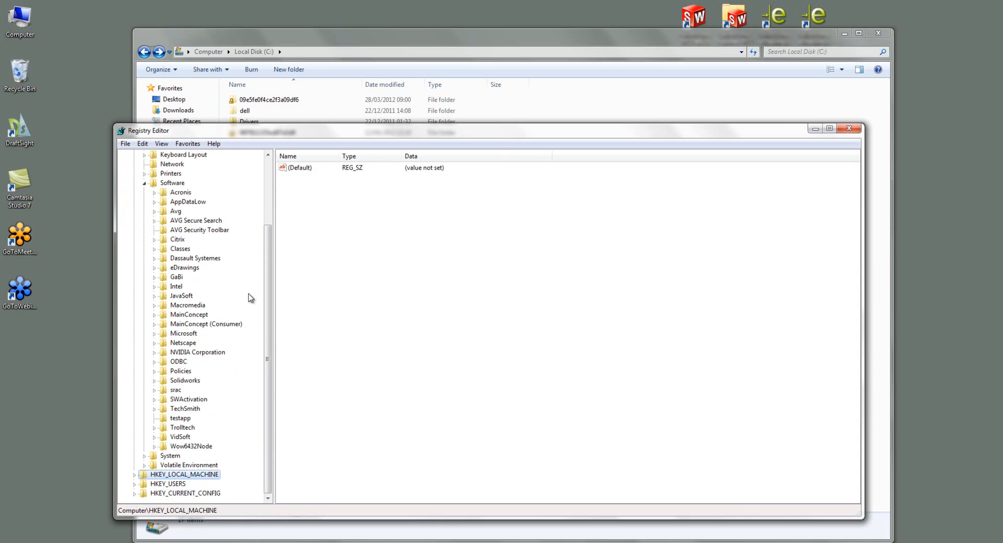
{"action": "mouse_move", "coordinate": [167, 381]}
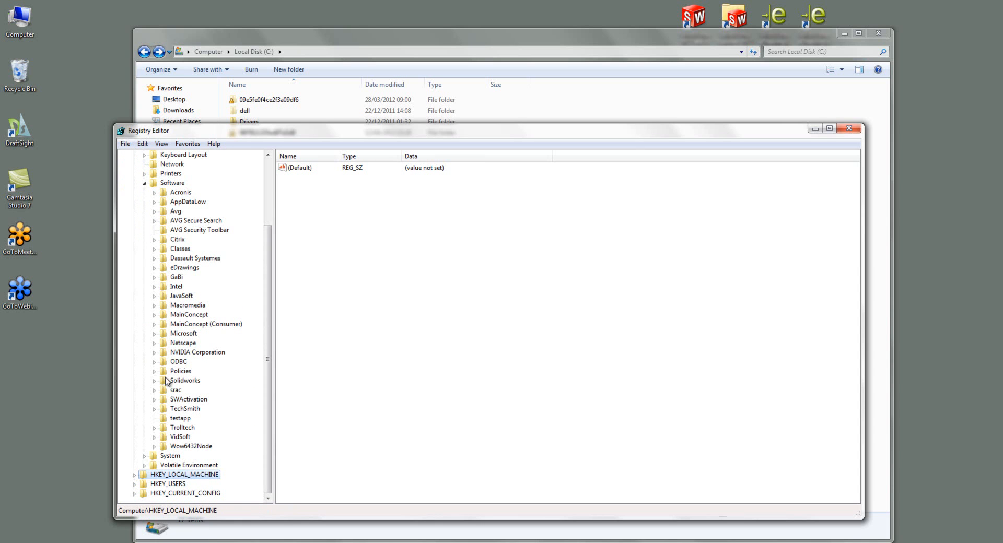
{"action": "left_click", "coordinate": [156, 380]}
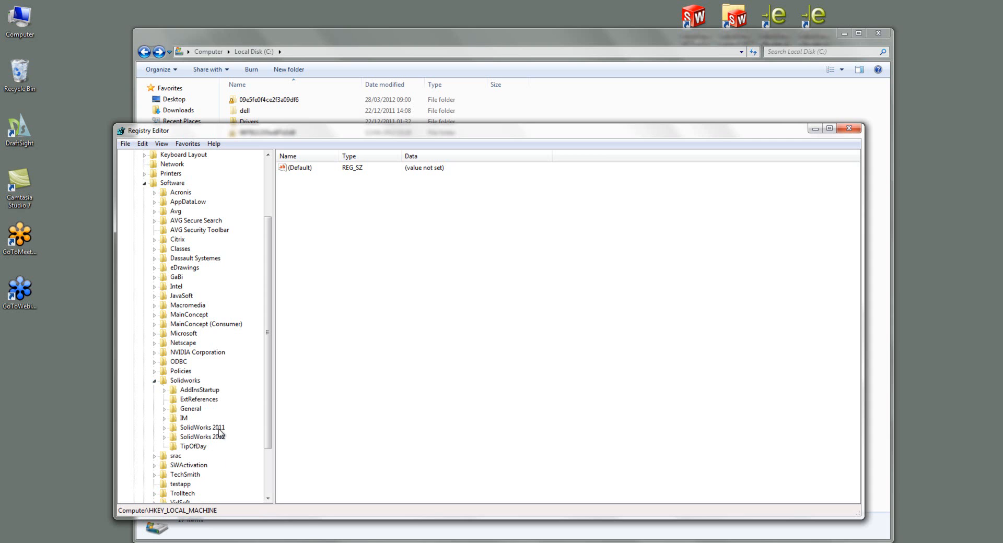
{"action": "right_click", "coordinate": [202, 427]}
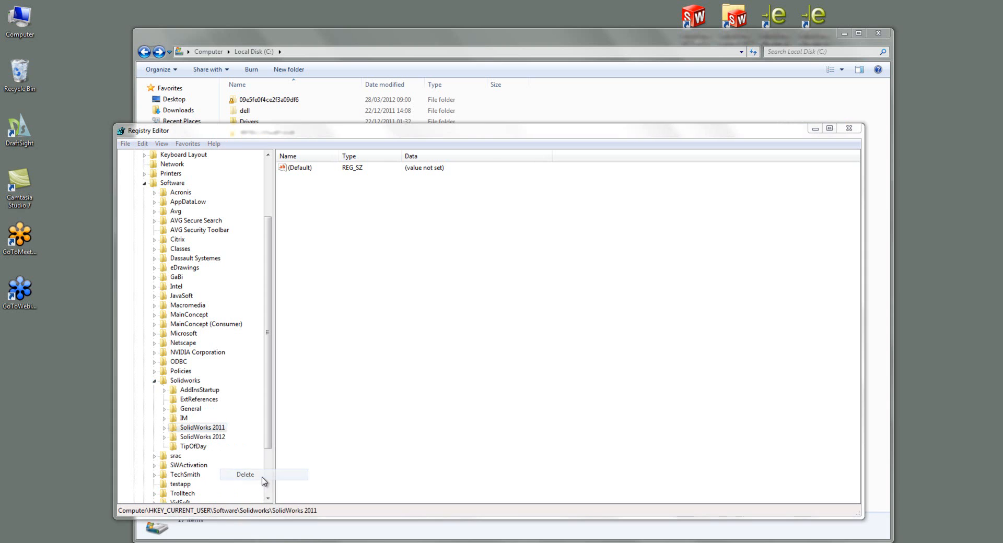
{"action": "left_click", "coordinate": [245, 474]}
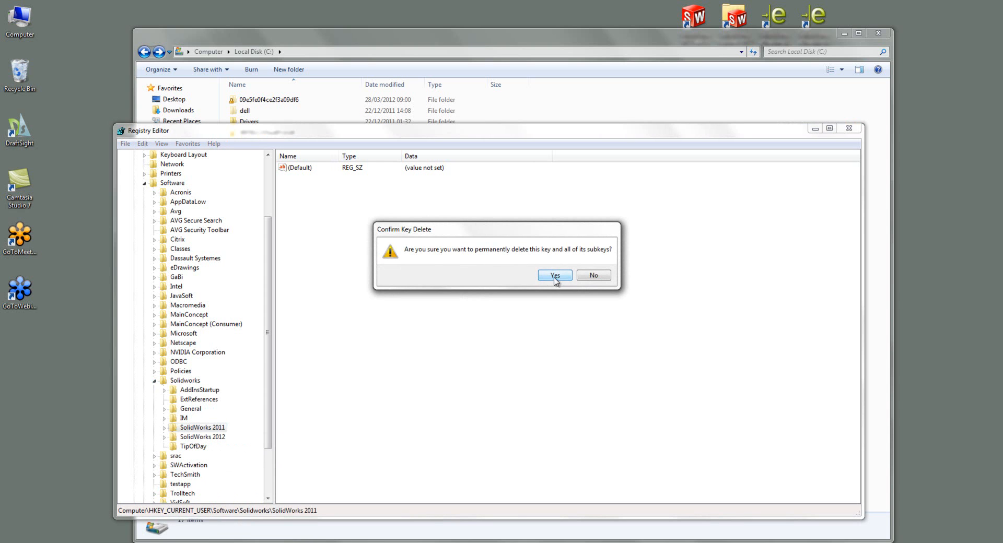
{"action": "left_click", "coordinate": [553, 275]}
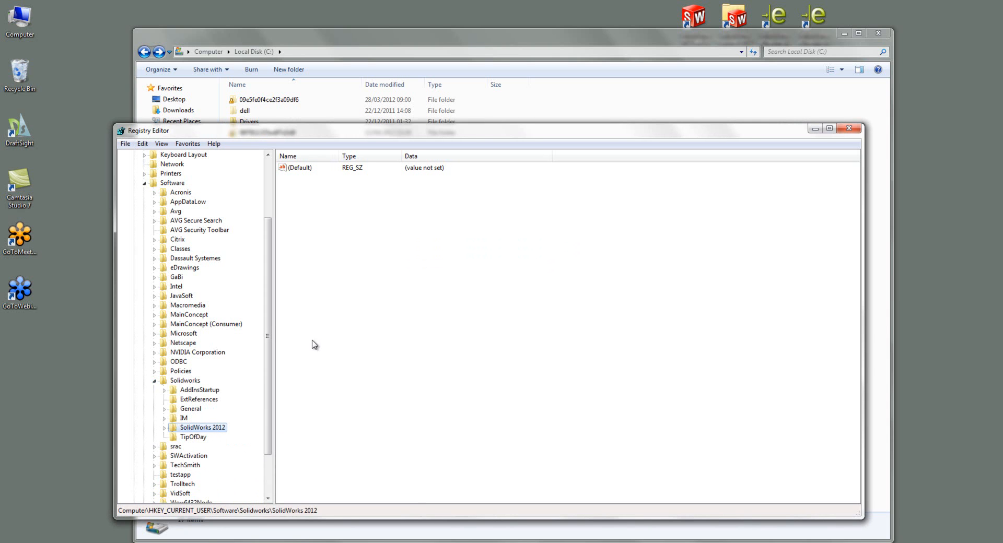
{"action": "left_click", "coordinate": [154, 381]}
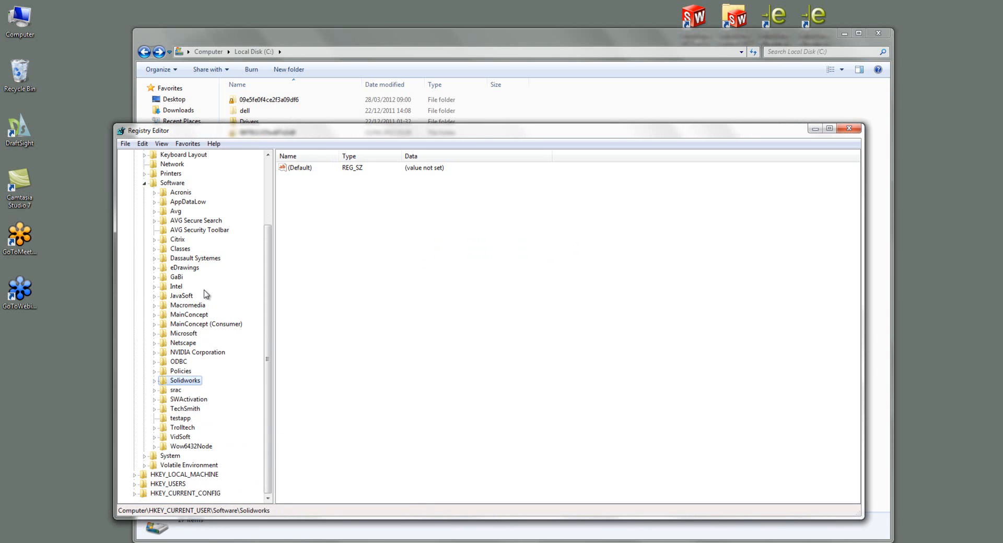
{"action": "mouse_move", "coordinate": [199, 386]}
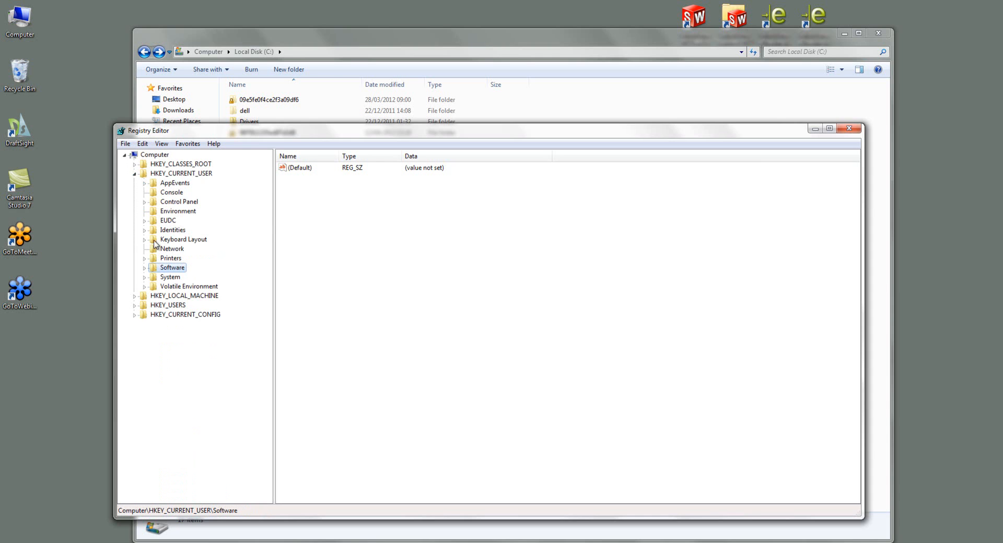
Step: Delete HKEY_LOCAL_MACHINE\SOFTWARE\SolidWorks\SolidWorks 2011, keeping 2010 and 2012
{"action": "left_click", "coordinate": [134, 174]}
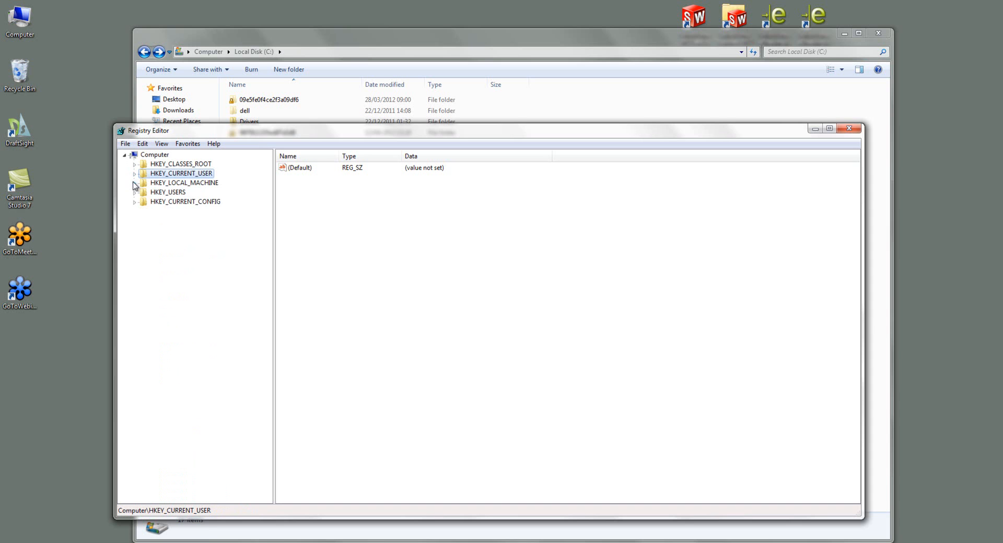
{"action": "left_click", "coordinate": [134, 182]}
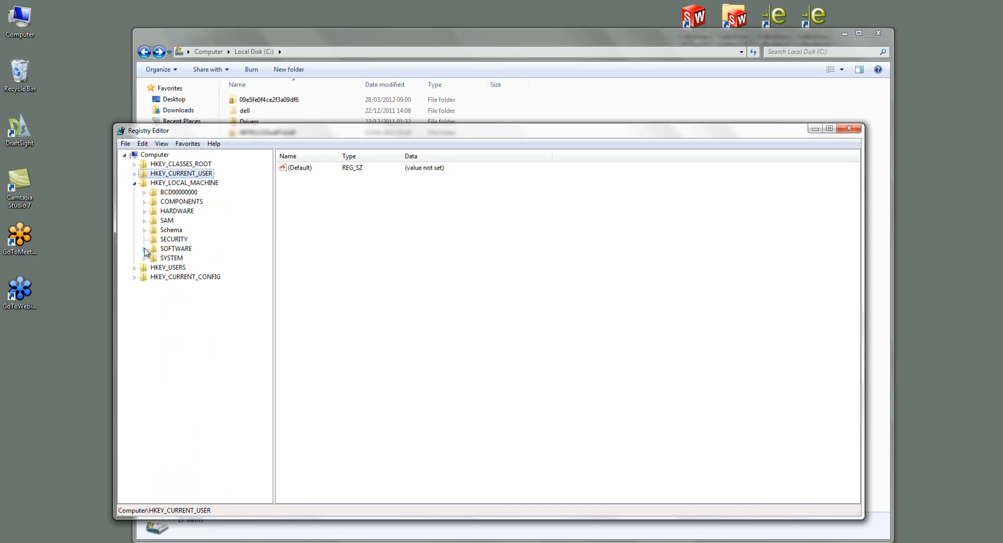
{"action": "left_click", "coordinate": [144, 249]}
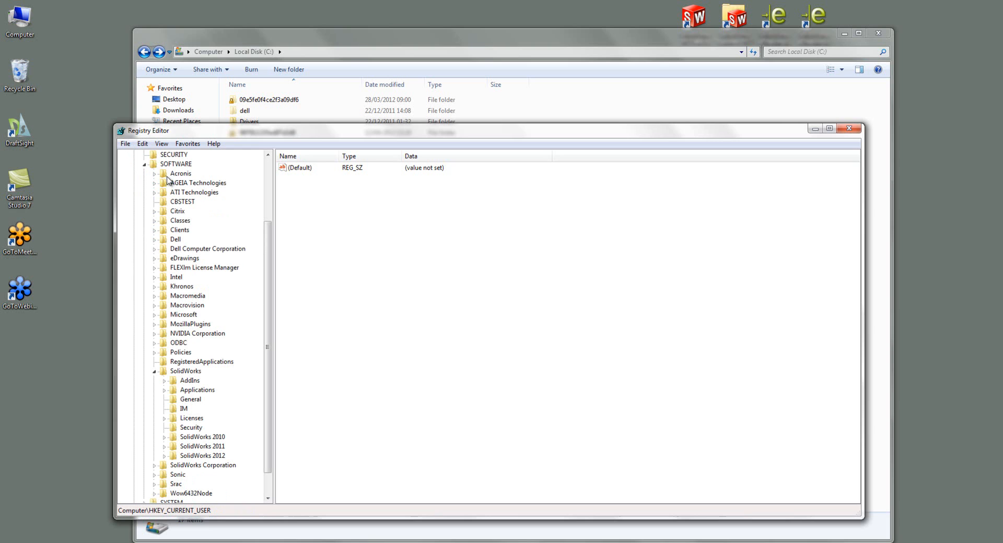
{"action": "mouse_move", "coordinate": [208, 403]}
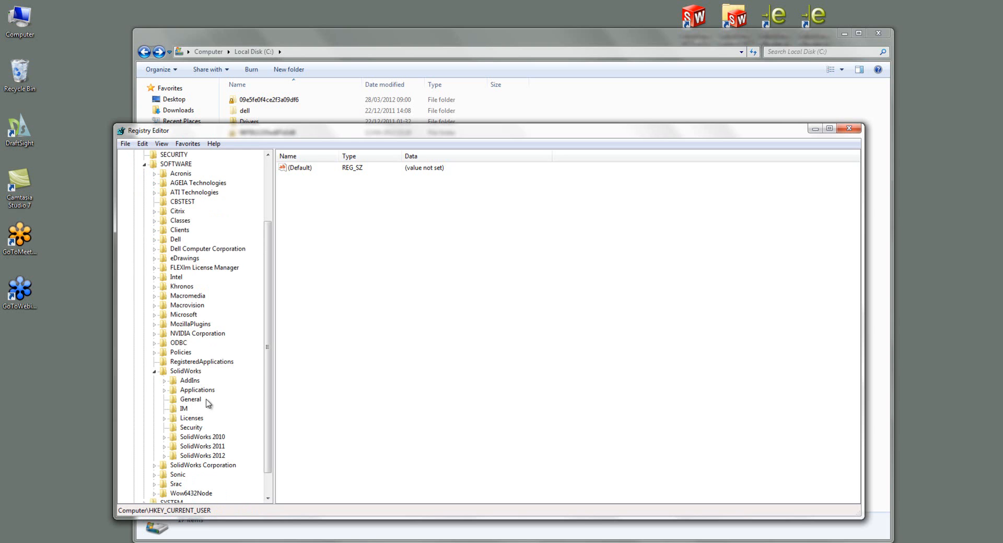
{"action": "mouse_move", "coordinate": [212, 452]}
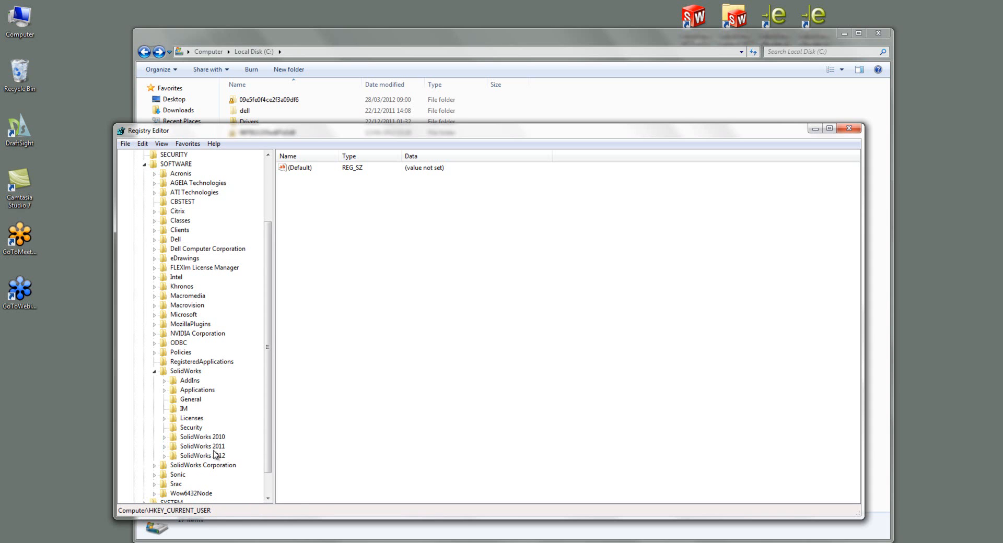
{"action": "left_click", "coordinate": [242, 384]}
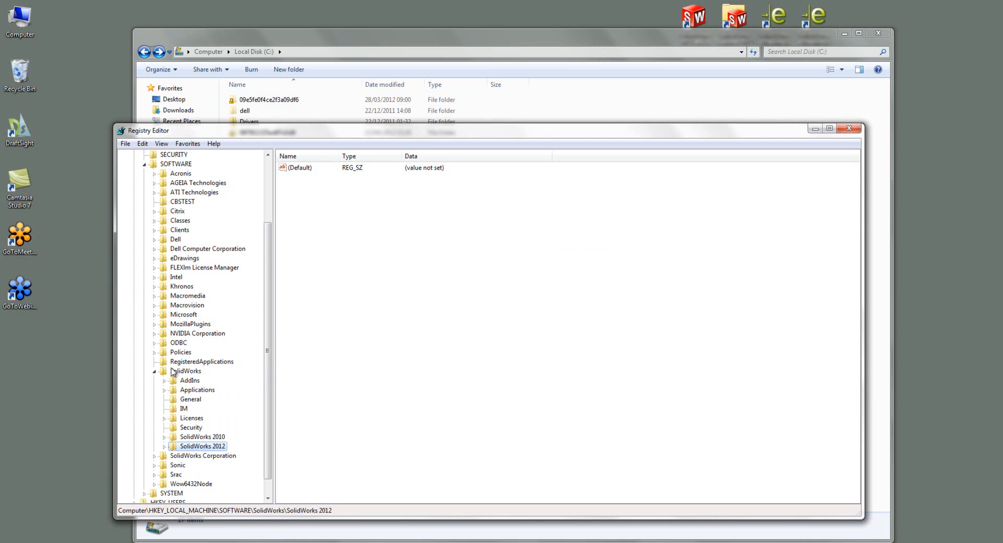
{"action": "left_click", "coordinate": [186, 371]}
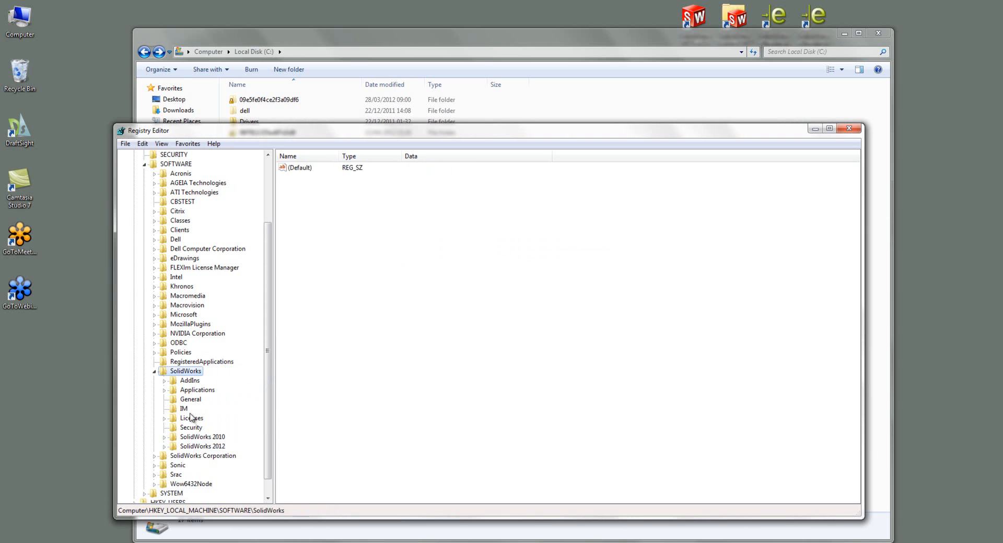
{"action": "left_click", "coordinate": [202, 437]}
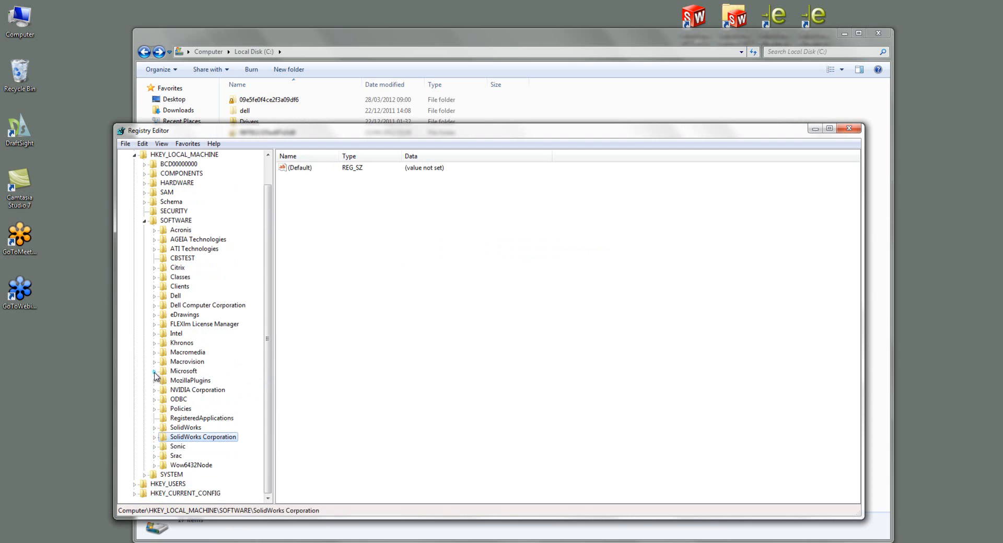
{"action": "mouse_move", "coordinate": [182, 434]}
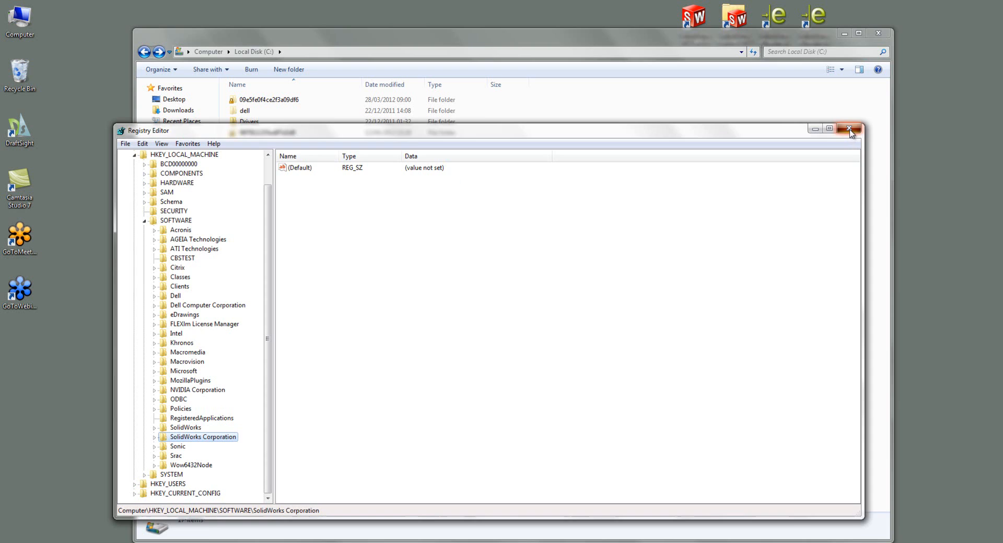
Step: Close Registry Editor, inspect the SolidWorks Data 2011 folder, and return to Local Disk (C:)
{"action": "left_click", "coordinate": [850, 129]}
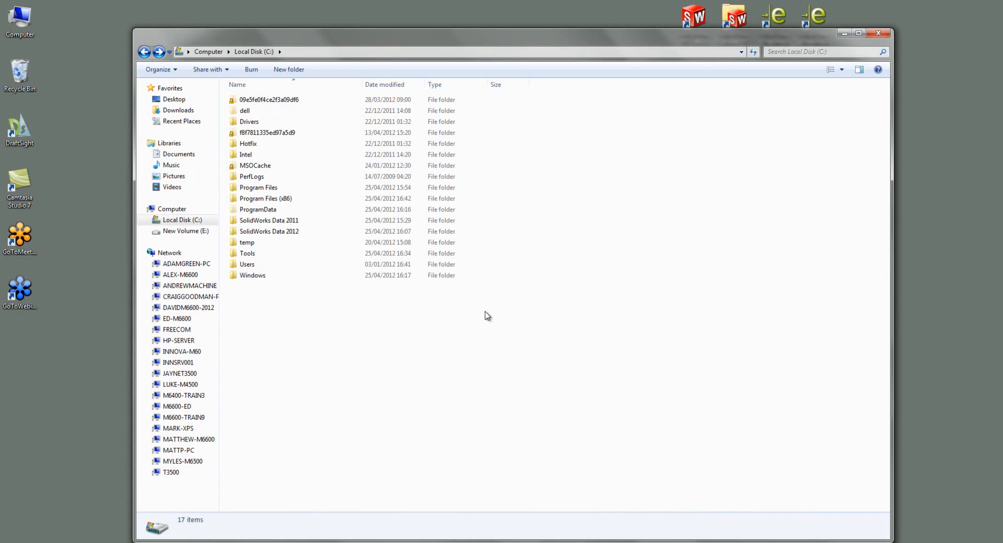
{"action": "double_click", "coordinate": [268, 220]}
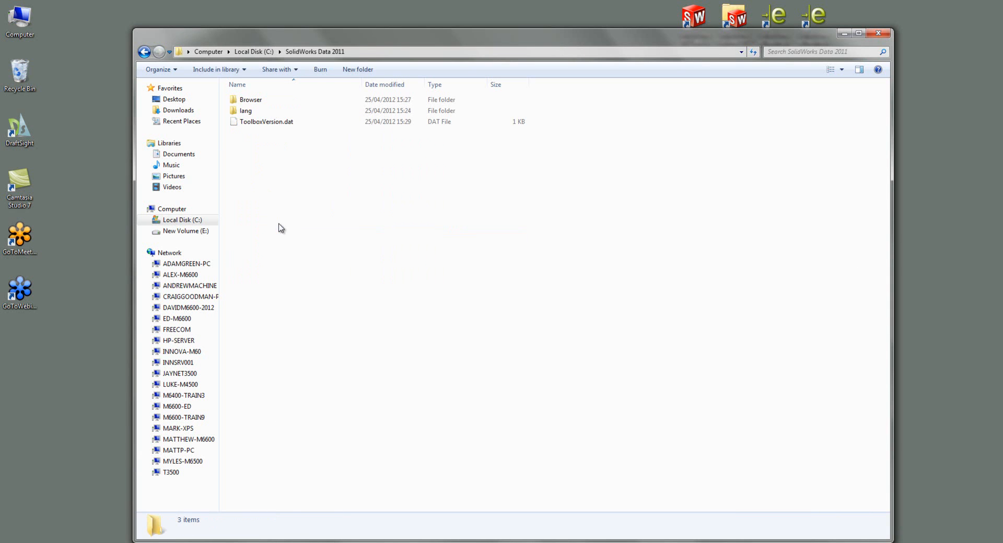
{"action": "left_click", "coordinate": [145, 51]}
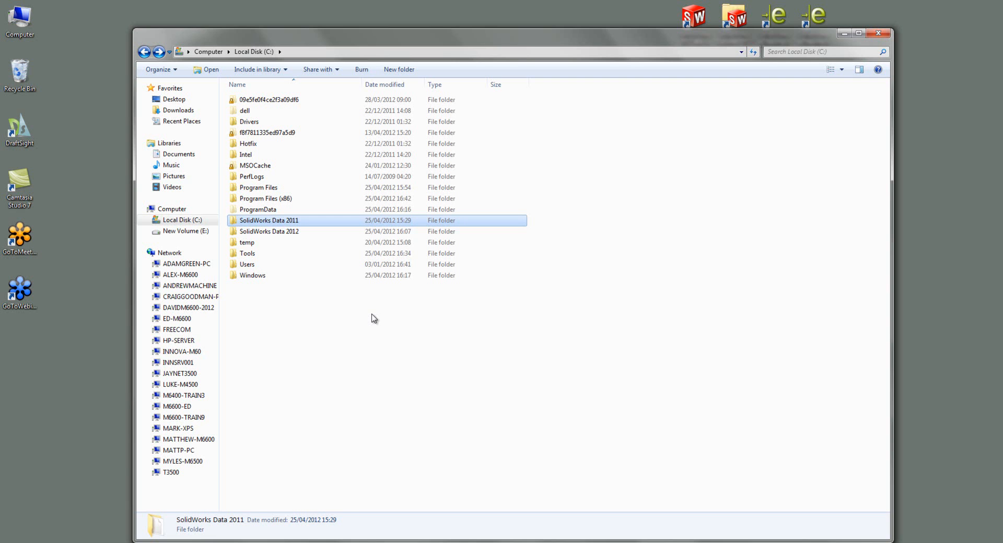
{"action": "mouse_move", "coordinate": [367, 309]}
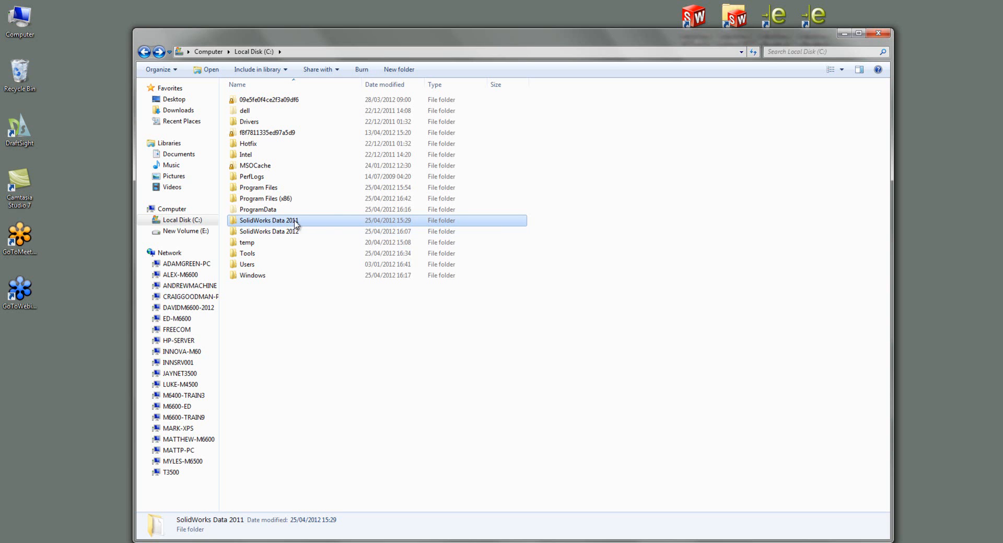
Step: Send the SolidWorks Data 2011 folder to a compressed (zipped) folder on C:
{"action": "right_click", "coordinate": [268, 220]}
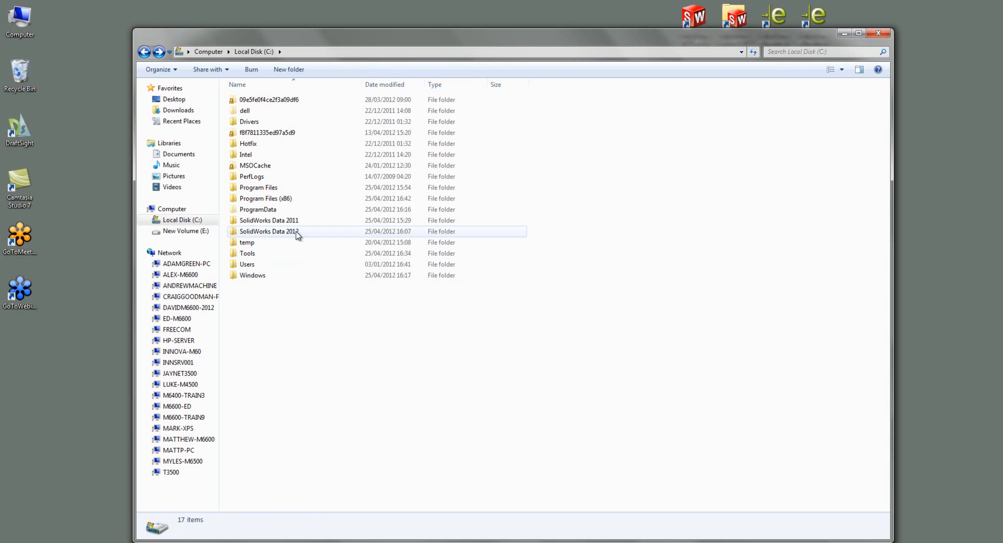
{"action": "mouse_move", "coordinate": [291, 224]}
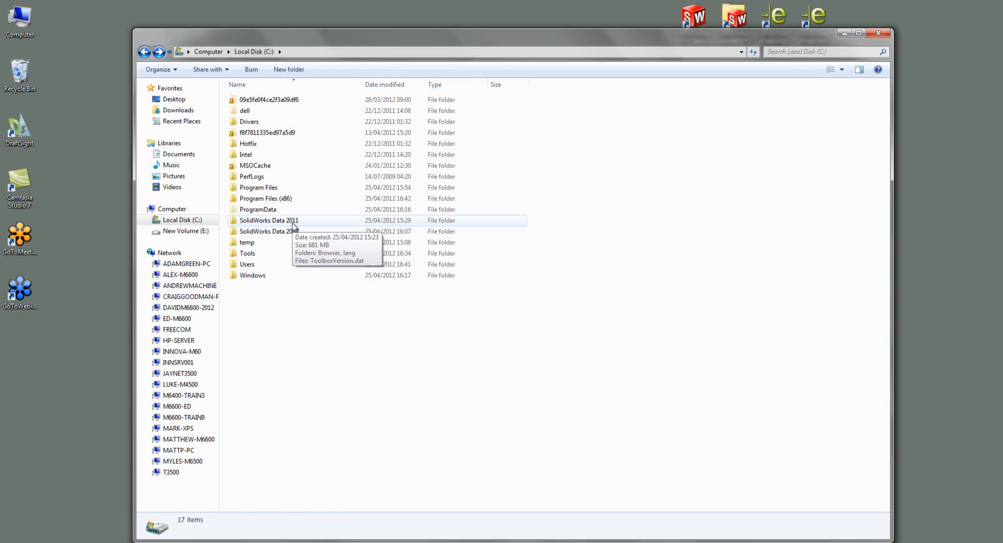
{"action": "right_click", "coordinate": [268, 220]}
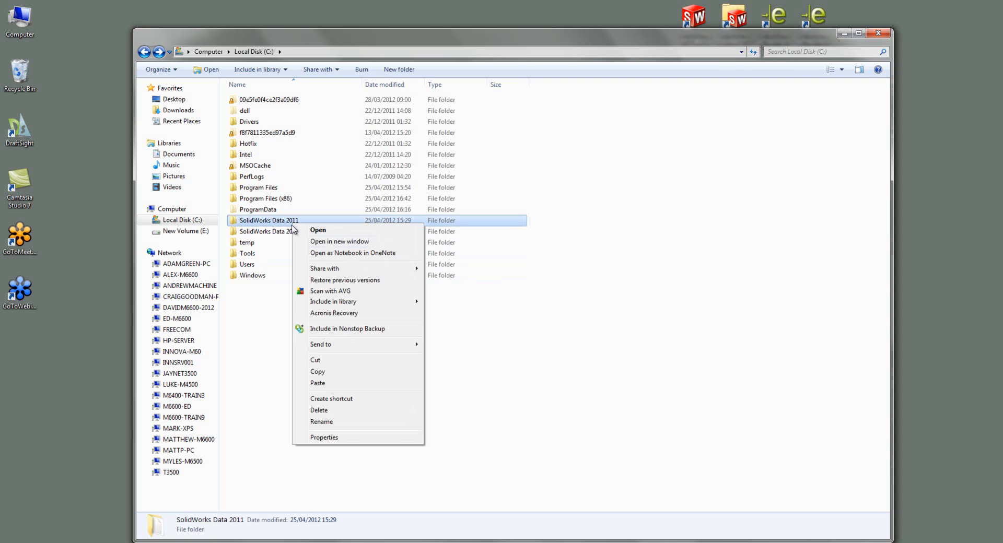
{"action": "left_click", "coordinate": [420, 341]}
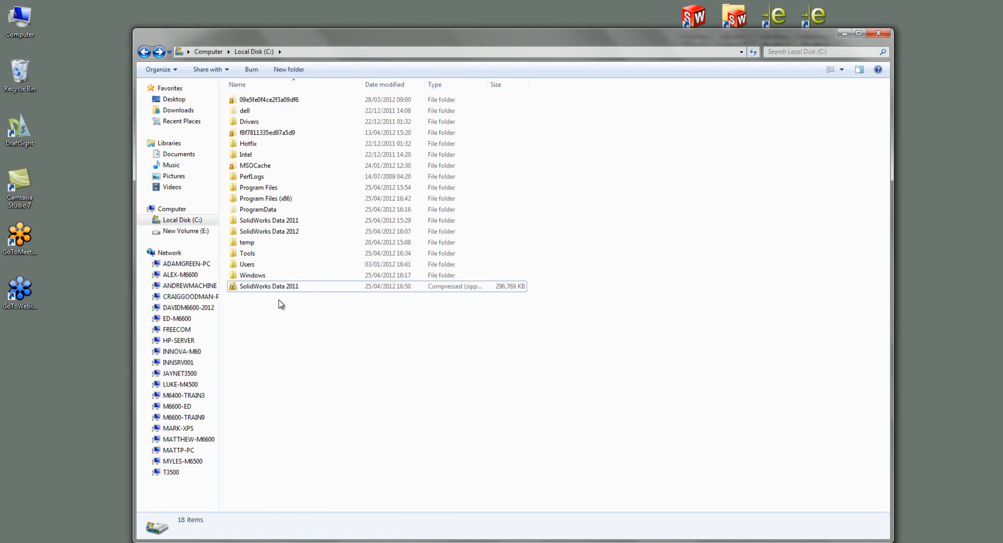
{"action": "left_click", "coordinate": [268, 286]}
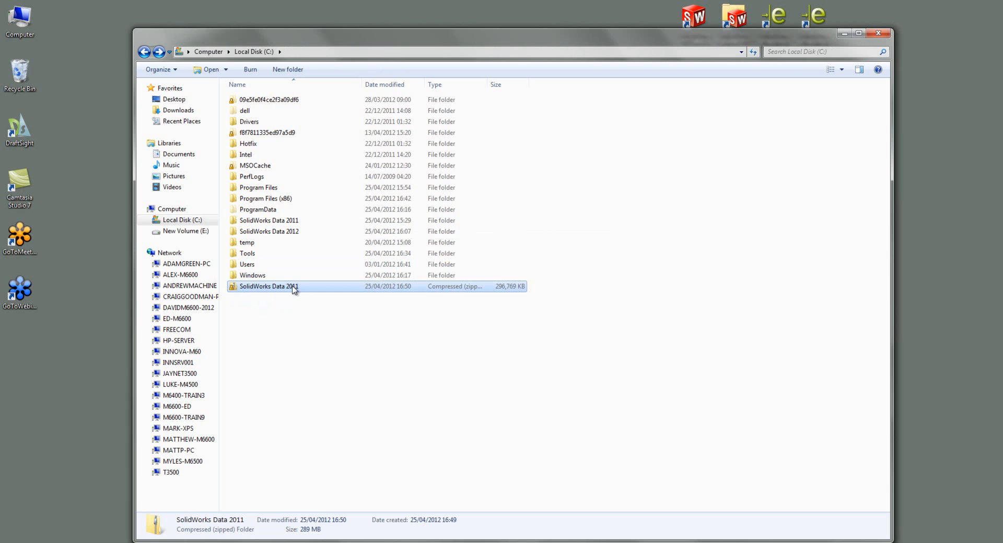
{"action": "left_click", "coordinate": [268, 287]}
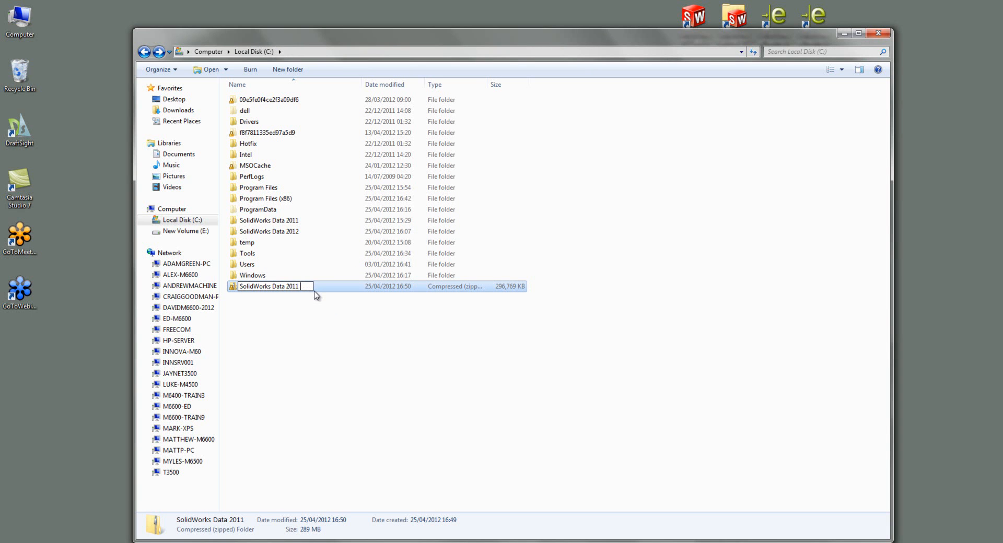
{"action": "type", "text": "25"}
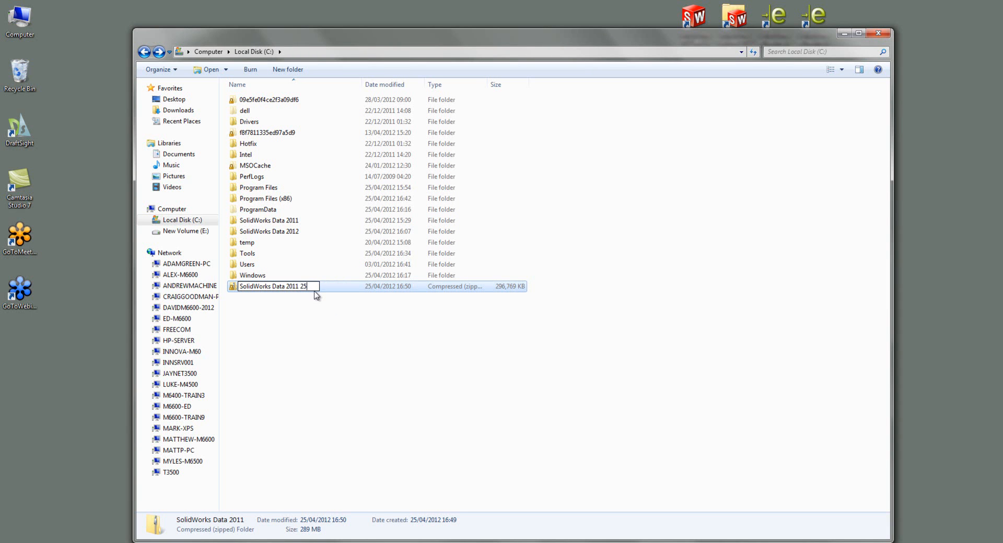
{"action": "type", "text": "-04-2012"}
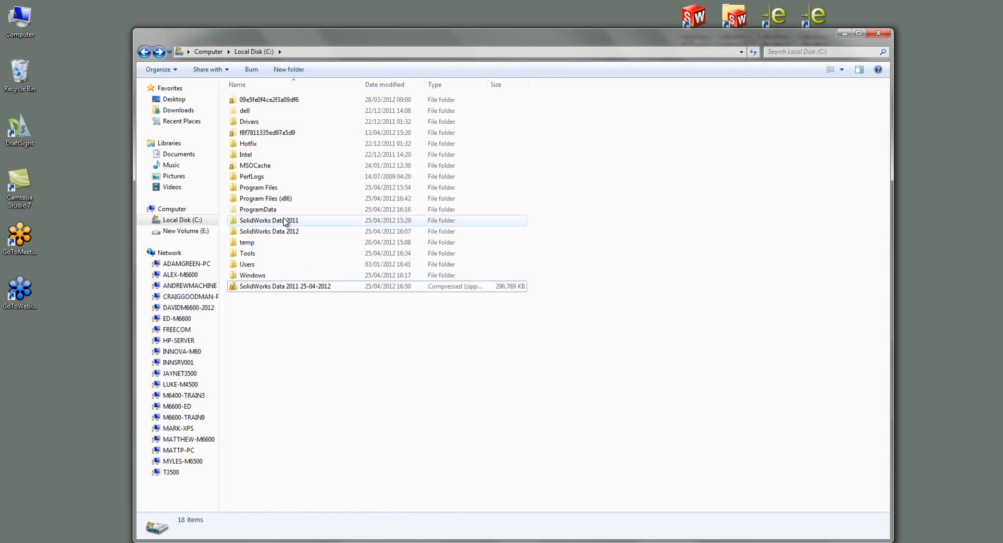
{"action": "key", "text": "Delete"}
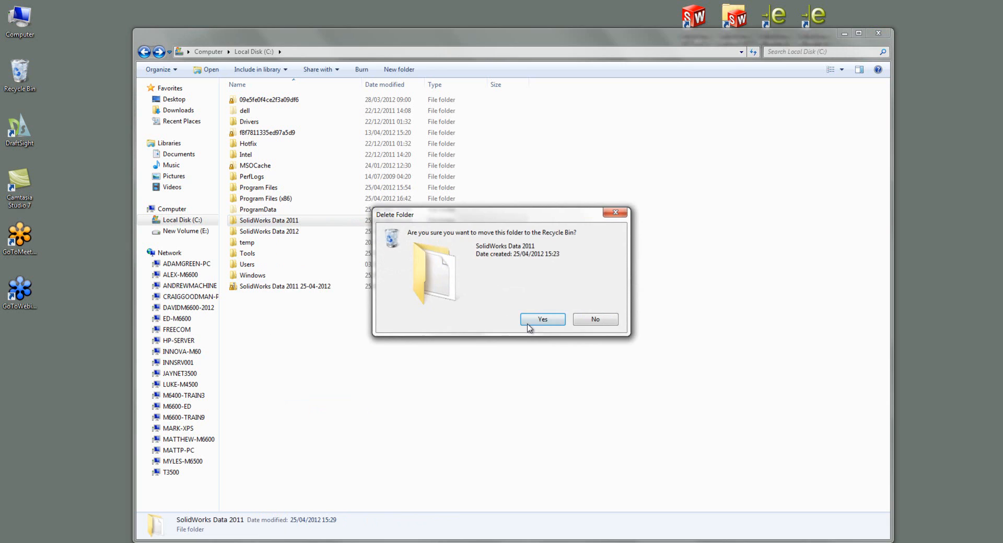
{"action": "left_click", "coordinate": [541, 319]}
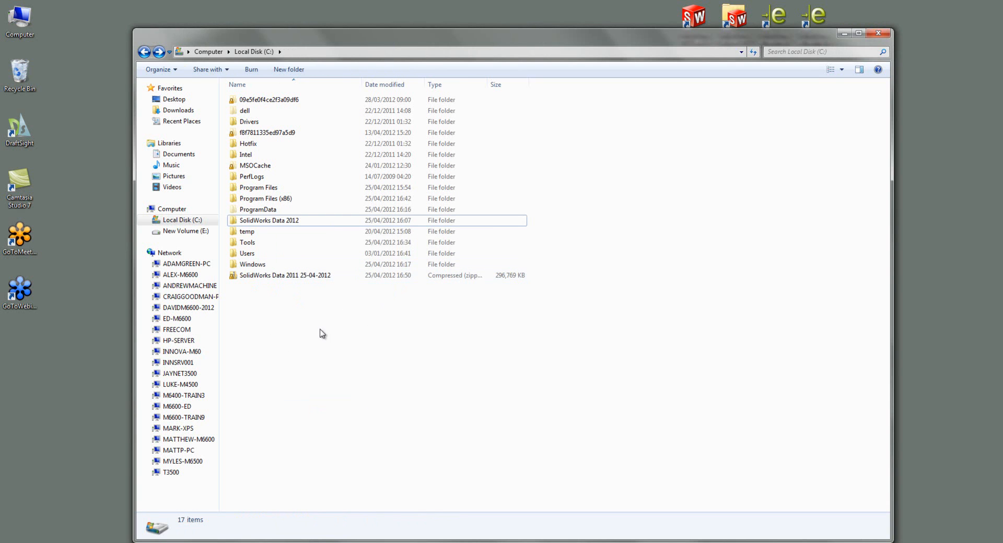
{"action": "mouse_move", "coordinate": [381, 339]}
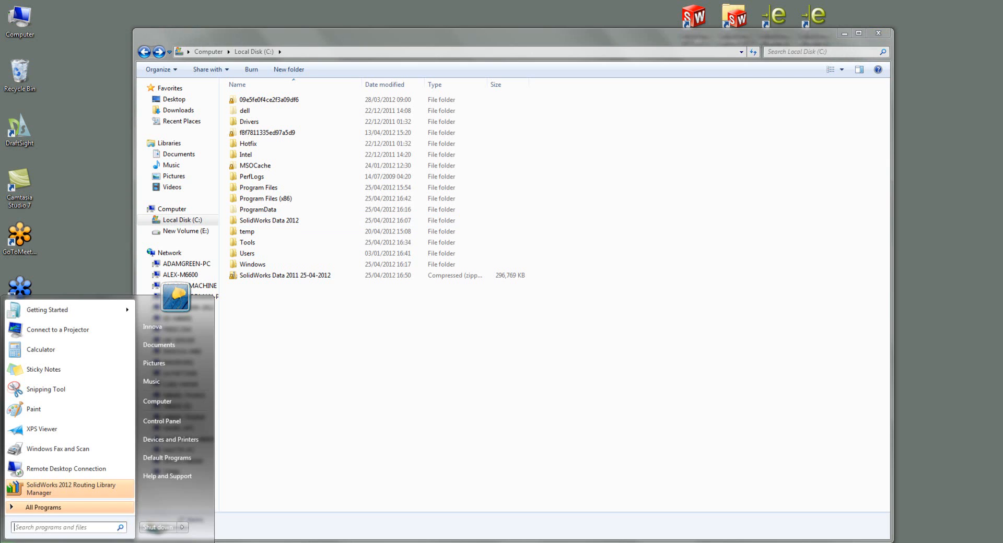
Step: Uninstall SolidWorks 2012 x64 Edition SP03 from Programs and Features
{"action": "left_click", "coordinate": [162, 421]}
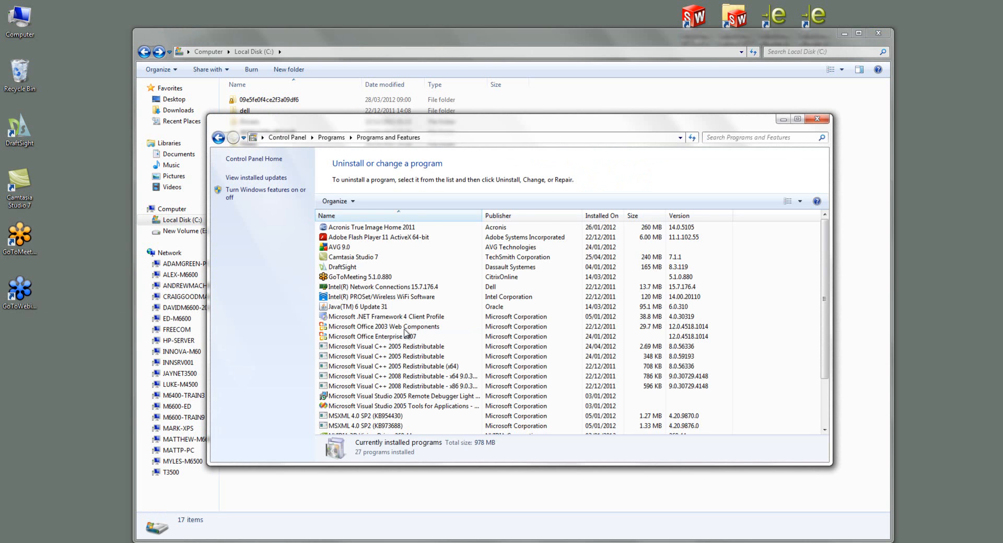
{"action": "left_click", "coordinate": [370, 416]}
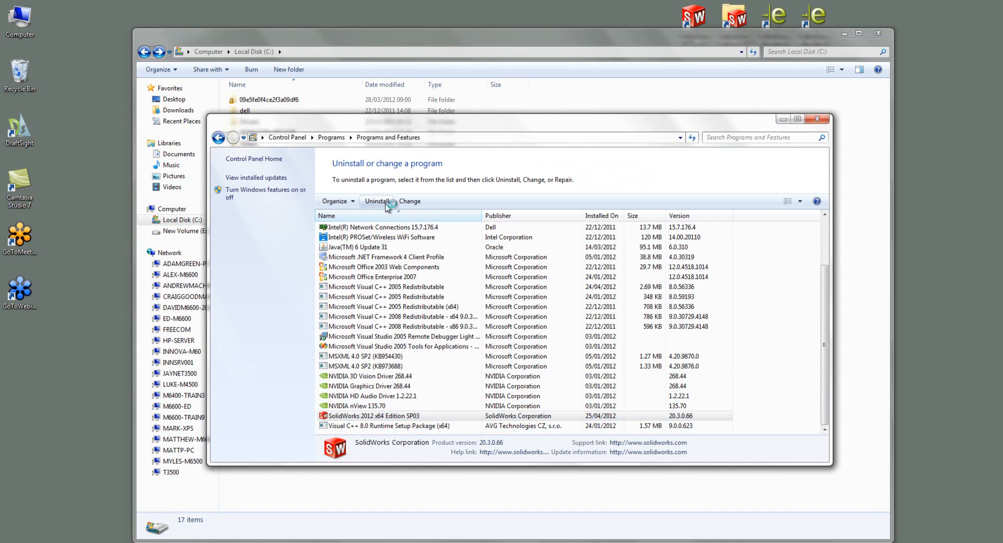
{"action": "left_click", "coordinate": [409, 201]}
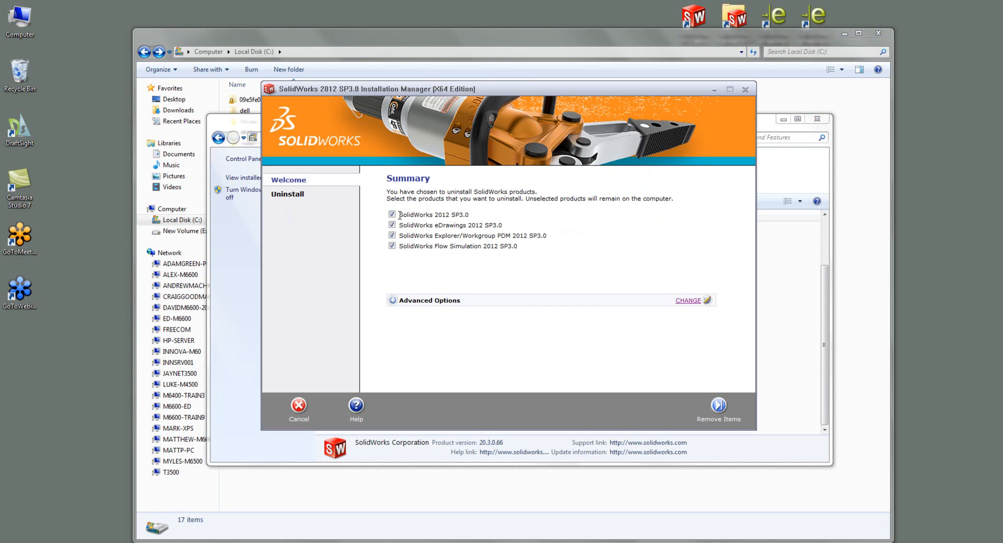
{"action": "mouse_move", "coordinate": [510, 213]}
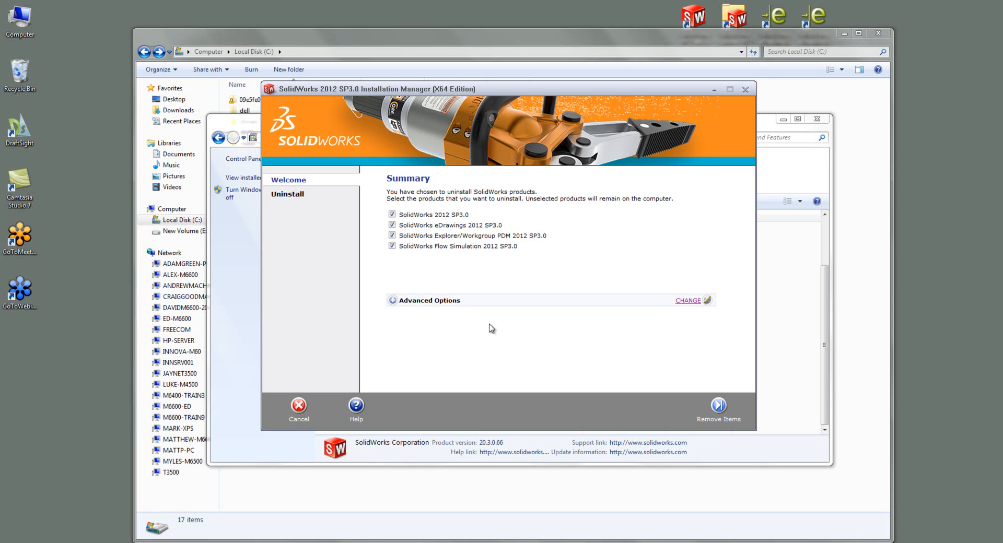
Step: Expand Advanced Options on the Summary page and open its CHANGE page
{"action": "left_click", "coordinate": [388, 300]}
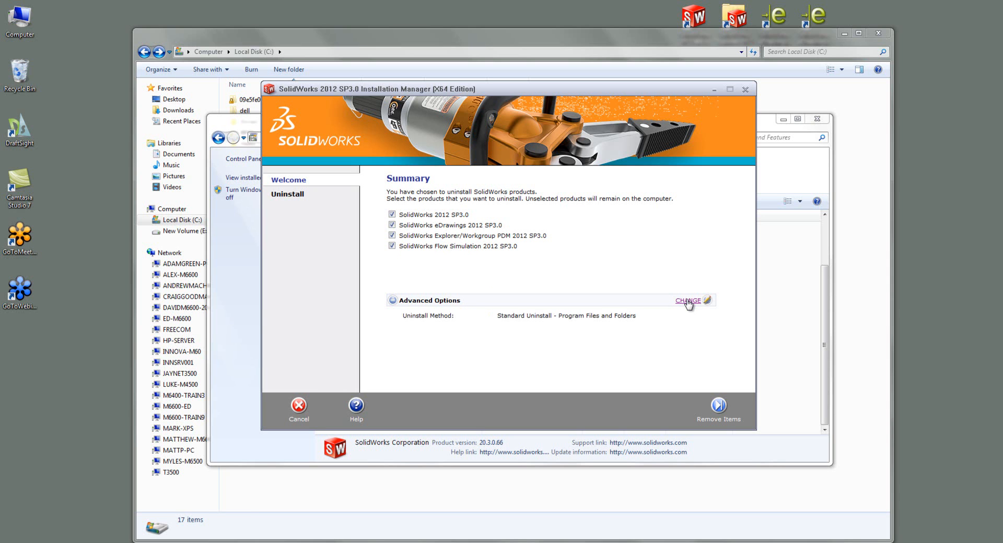
{"action": "mouse_move", "coordinate": [498, 319]}
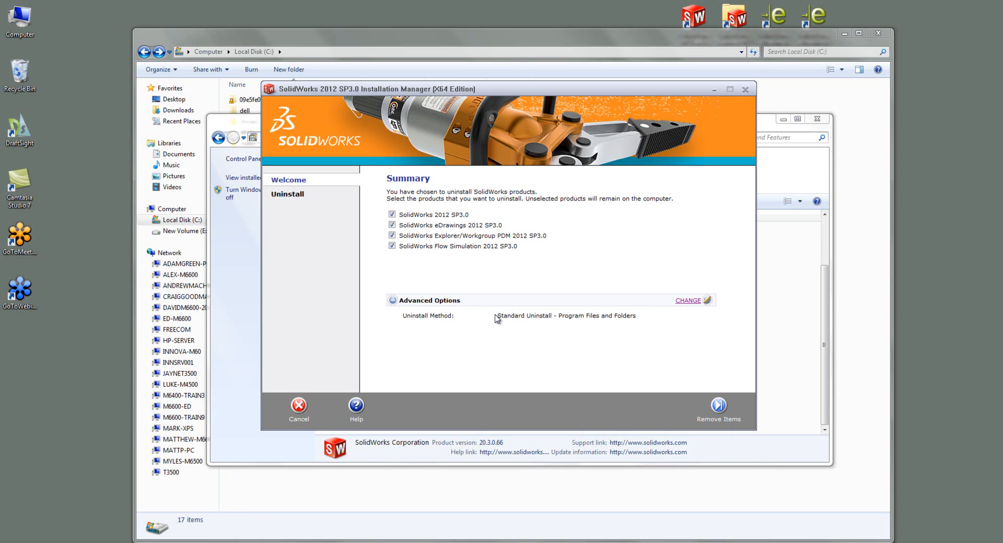
{"action": "mouse_move", "coordinate": [605, 316]}
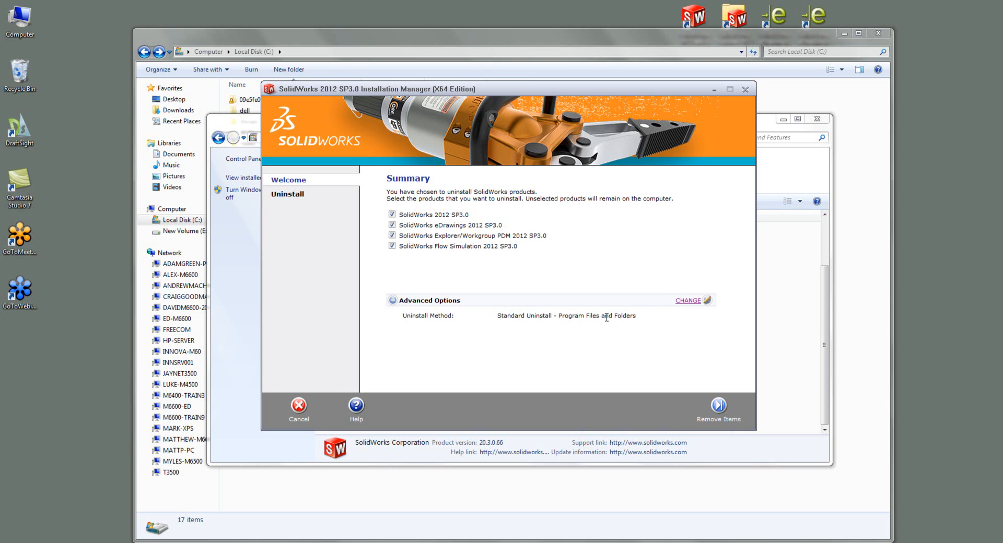
{"action": "left_click", "coordinate": [687, 301]}
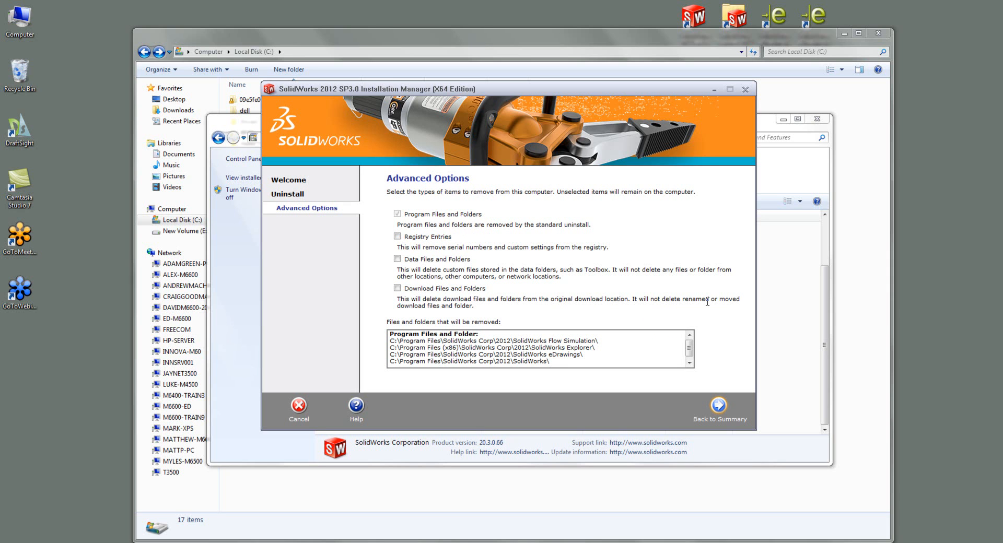
{"action": "mouse_move", "coordinate": [439, 250]}
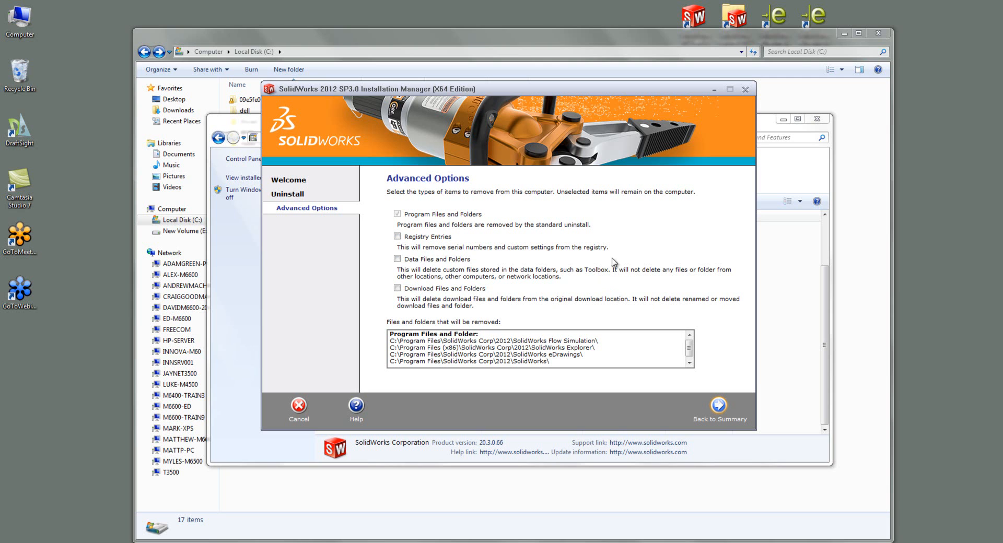
{"action": "mouse_move", "coordinate": [592, 293]}
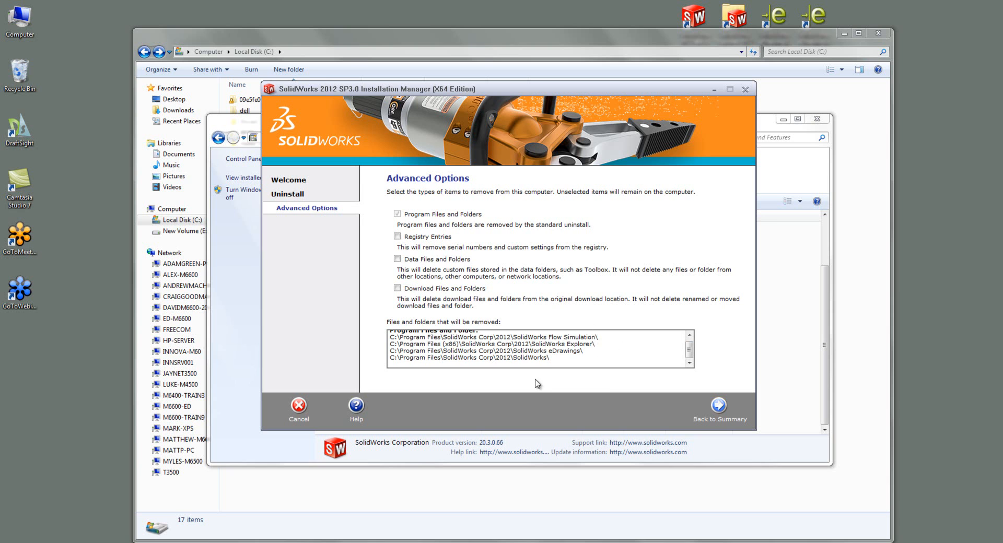
Step: Choose a complete uninstall including Registry Entries, Data Files and Download Files
{"action": "left_click", "coordinate": [717, 404]}
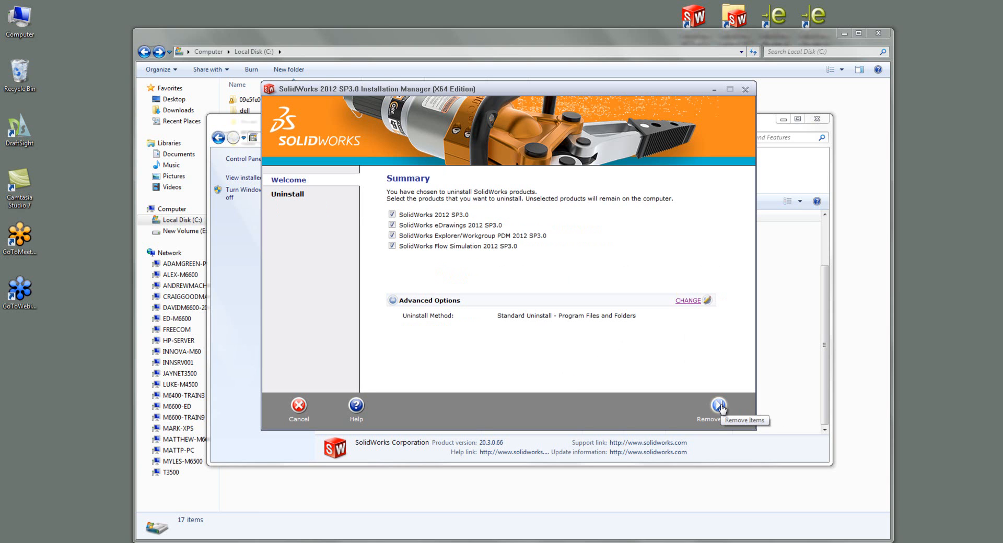
{"action": "left_click", "coordinate": [688, 300]}
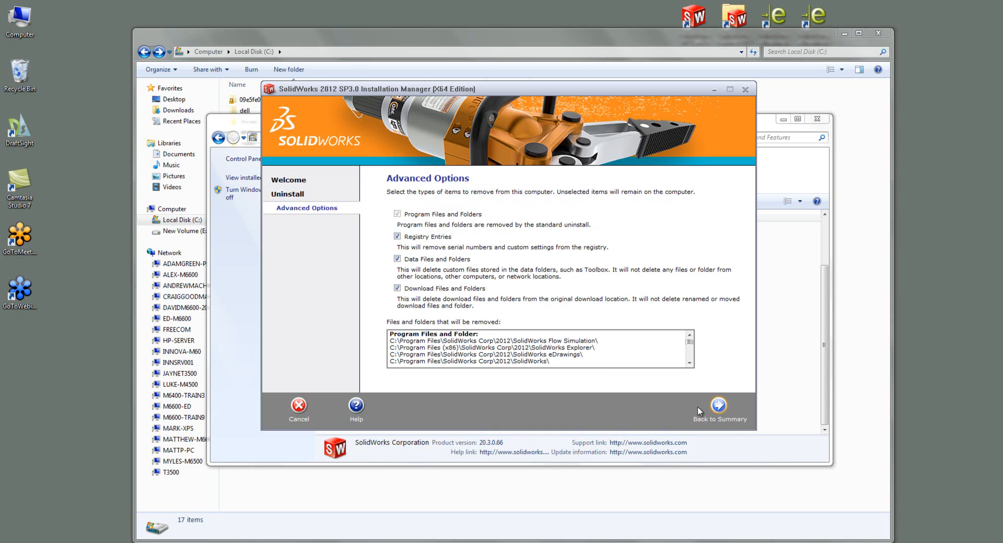
{"action": "left_click", "coordinate": [718, 407]}
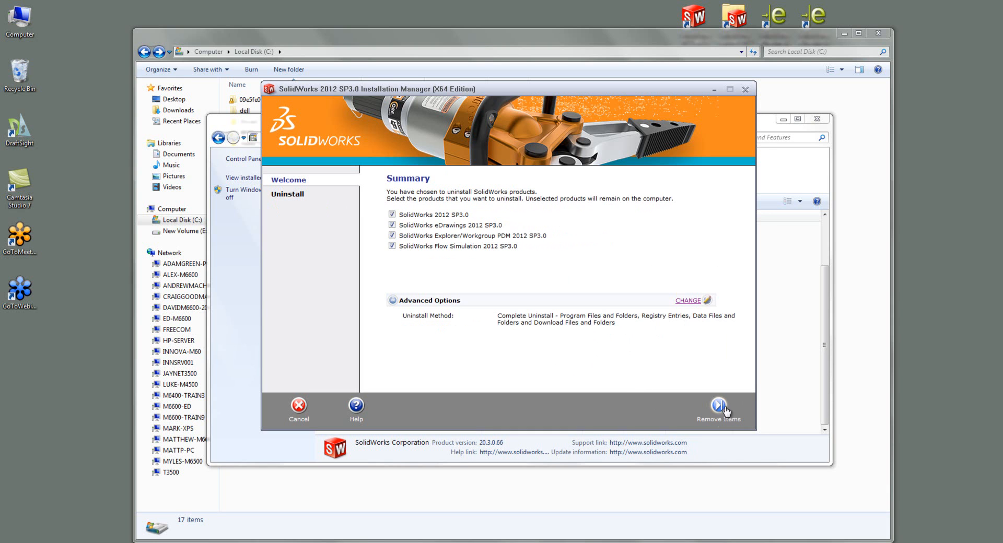
{"action": "mouse_move", "coordinate": [718, 404]}
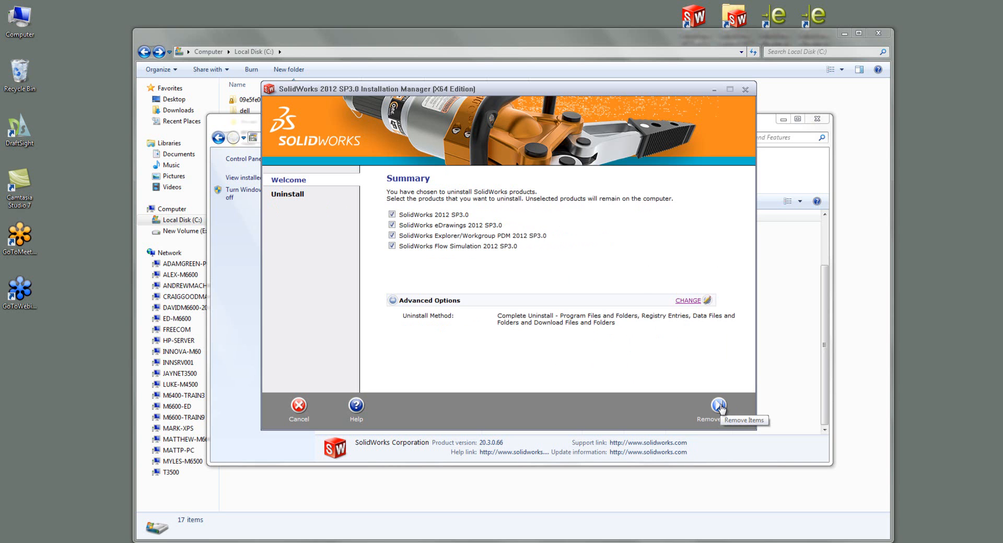
Step: Remove the SolidWorks 2012 products, confirm with Yes, and dismiss the completion message
{"action": "left_click", "coordinate": [717, 405]}
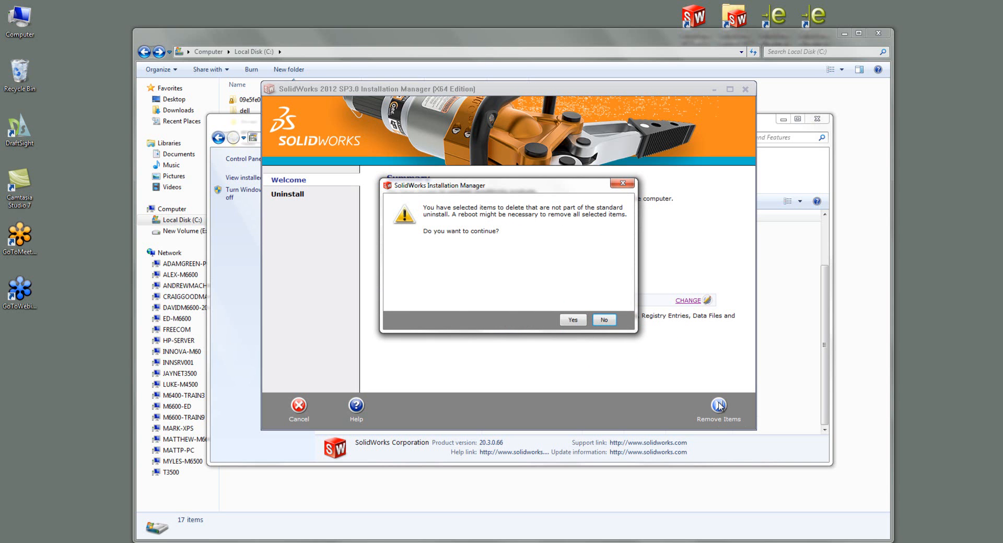
{"action": "left_click", "coordinate": [570, 319]}
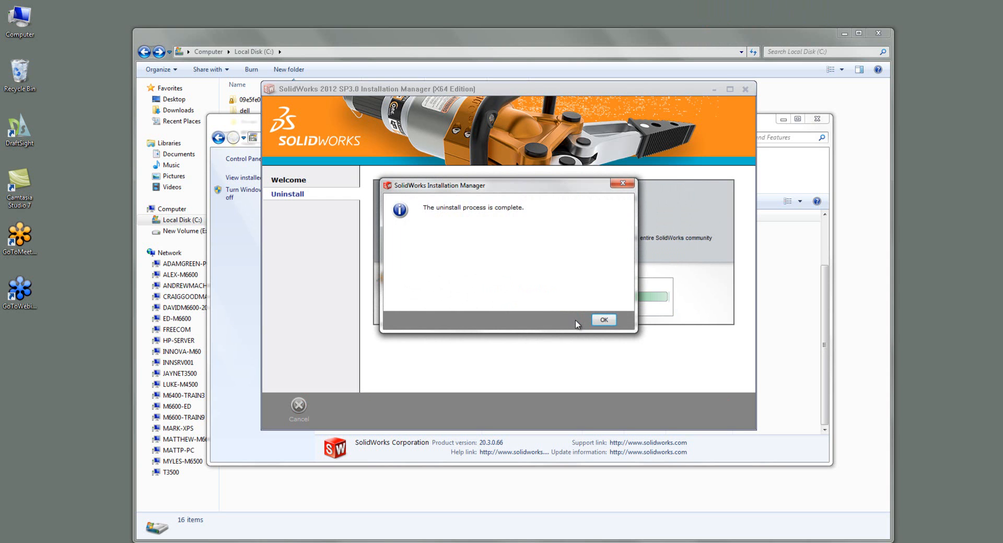
{"action": "mouse_move", "coordinate": [580, 328]}
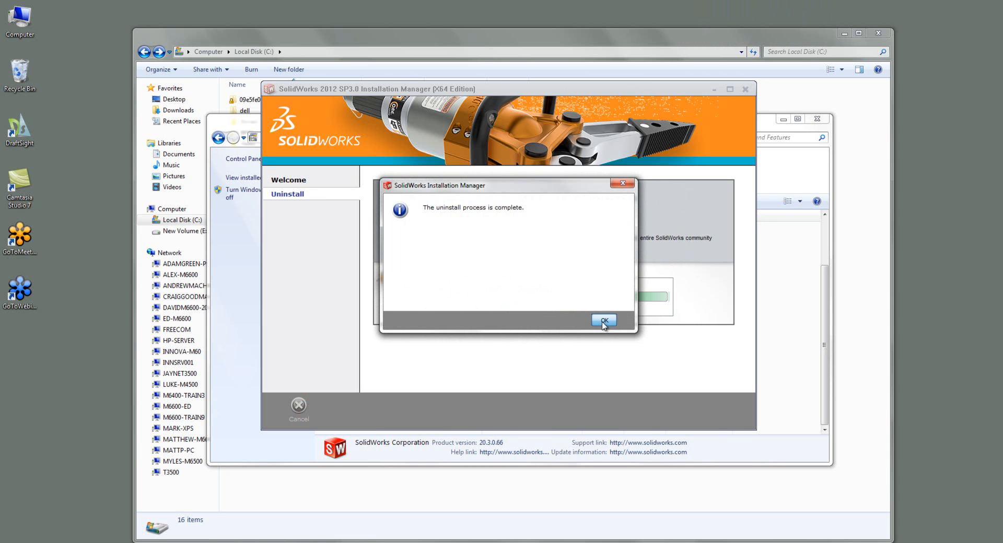
{"action": "left_click", "coordinate": [602, 322]}
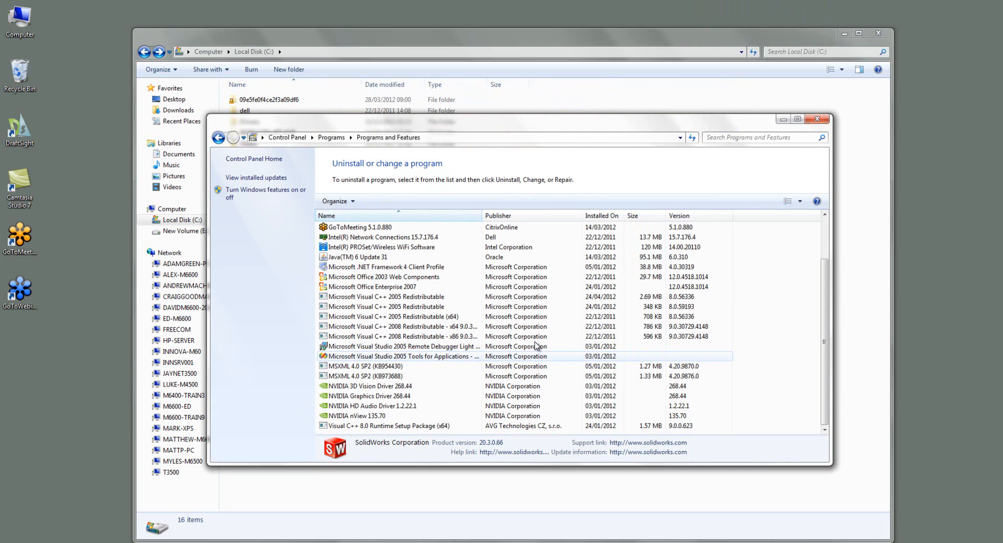